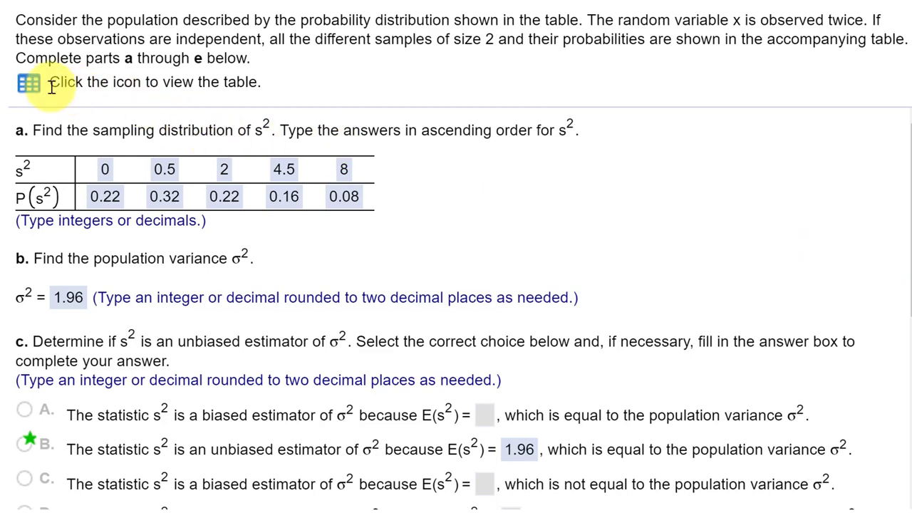
# Open the More Info tables and pop out the x and p(x) population table
pyautogui.click(29, 82)
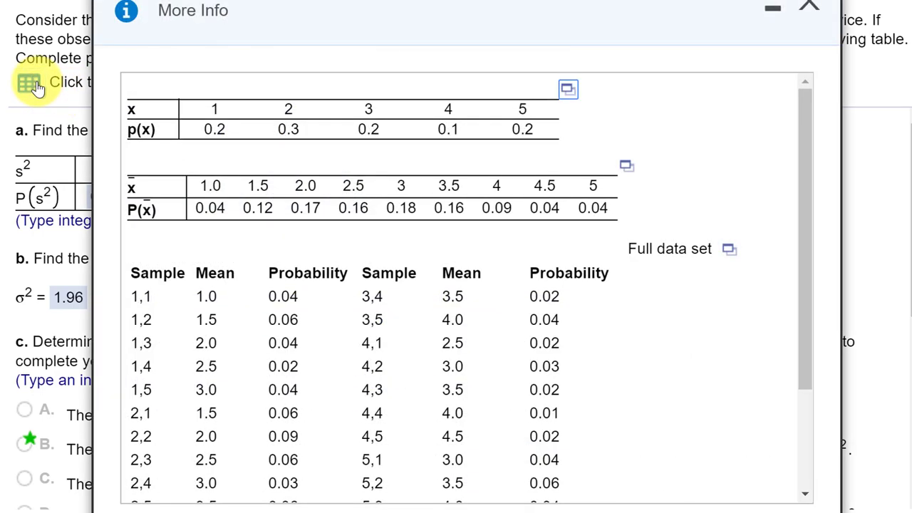
pyautogui.moveTo(567, 103)
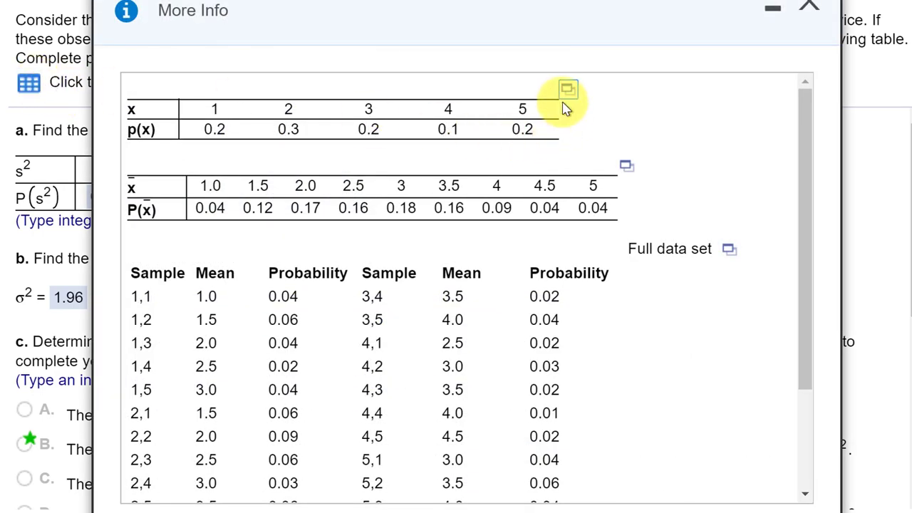
pyautogui.moveTo(517, 153)
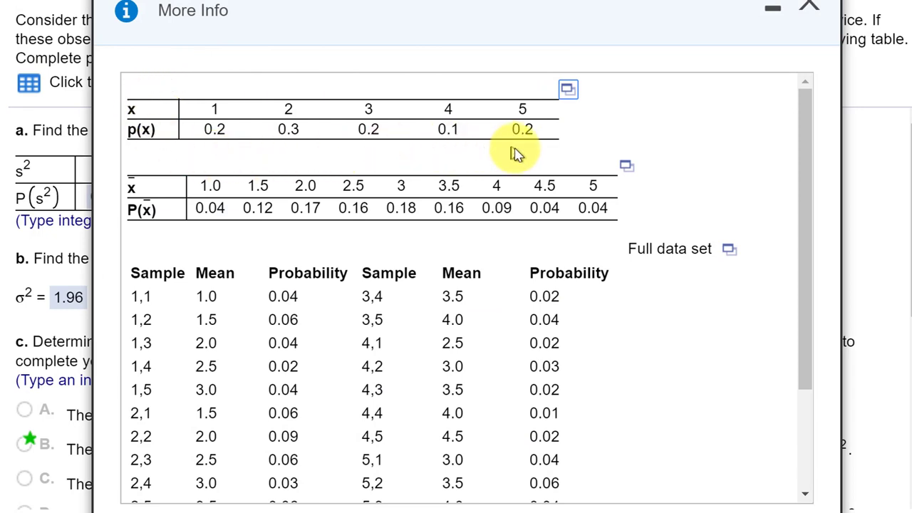
pyautogui.moveTo(214, 129)
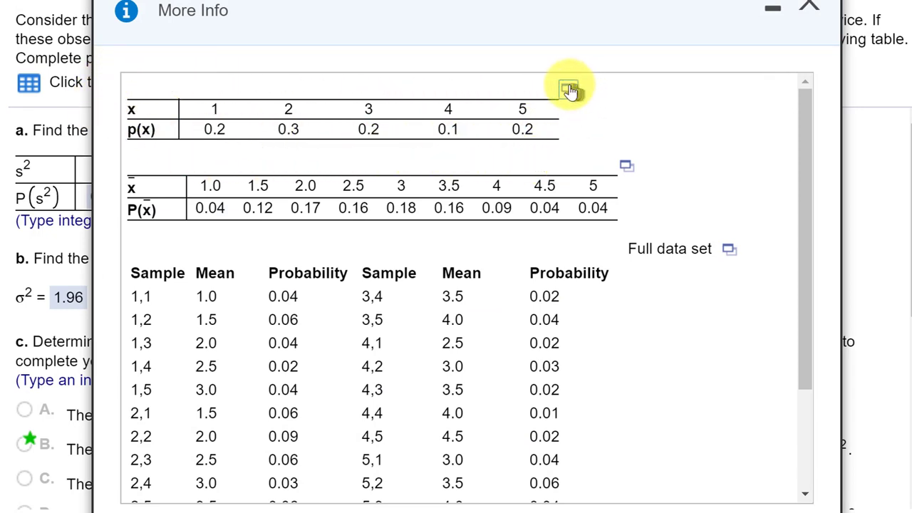
pyautogui.click(568, 88)
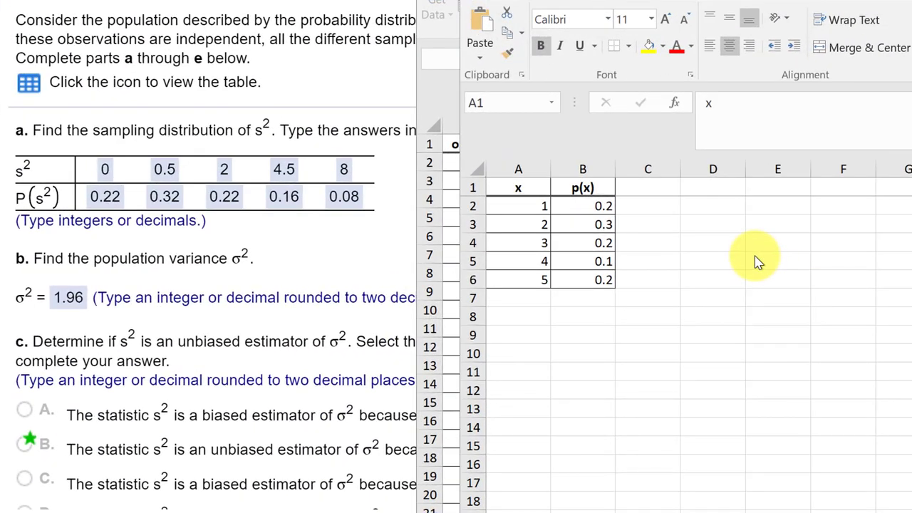
pyautogui.moveTo(634, 171)
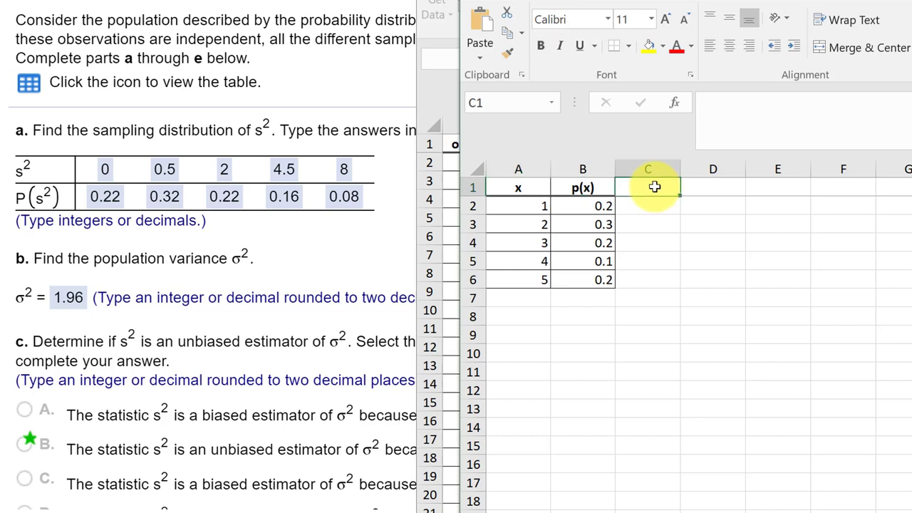
# Add an E(x) column with =A2*B2 filled from C2 down to C6
pyautogui.write('E')
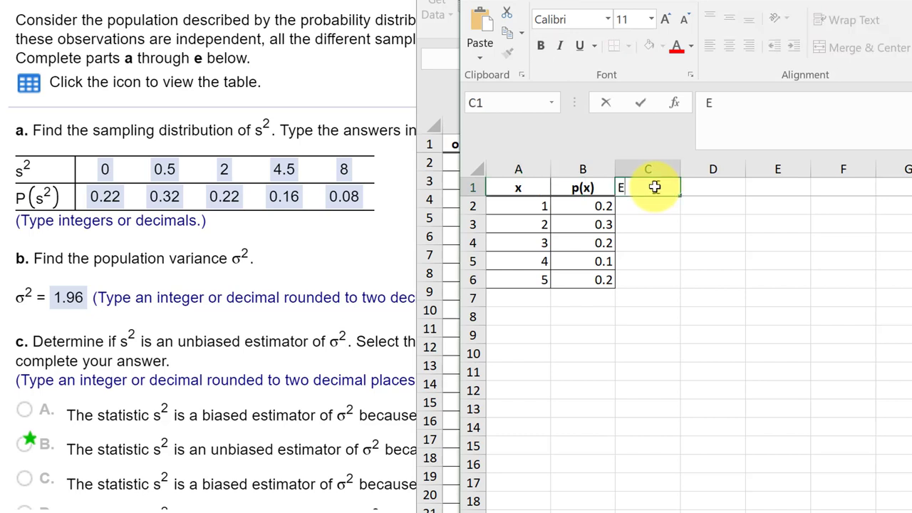
pyautogui.write('(x')
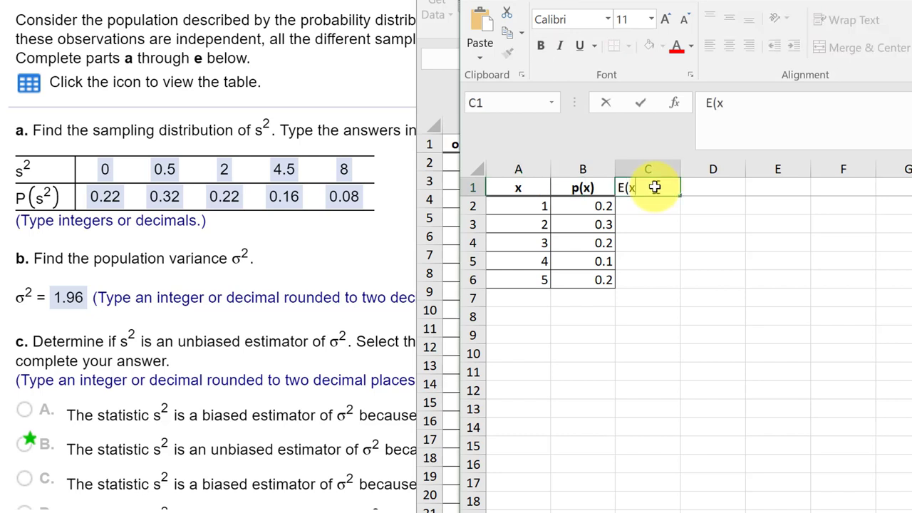
pyautogui.click(647, 236)
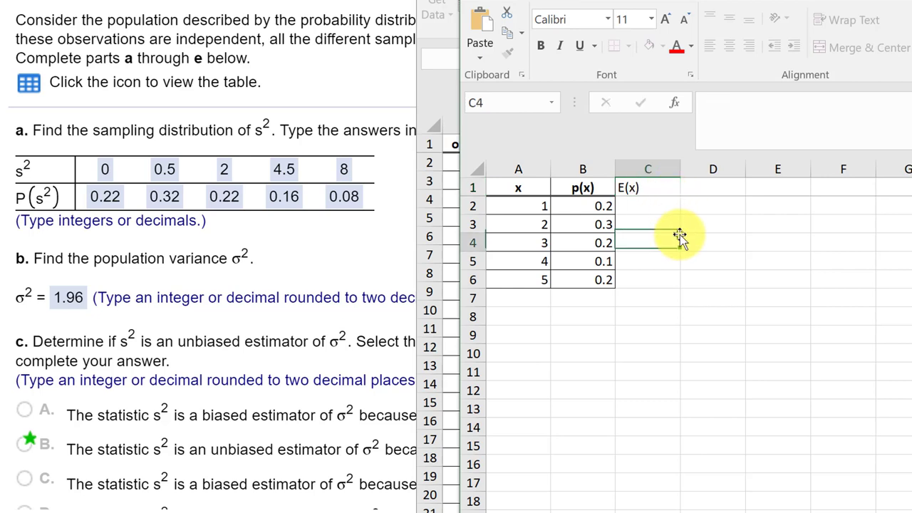
pyautogui.click(647, 206)
pyautogui.write('=')
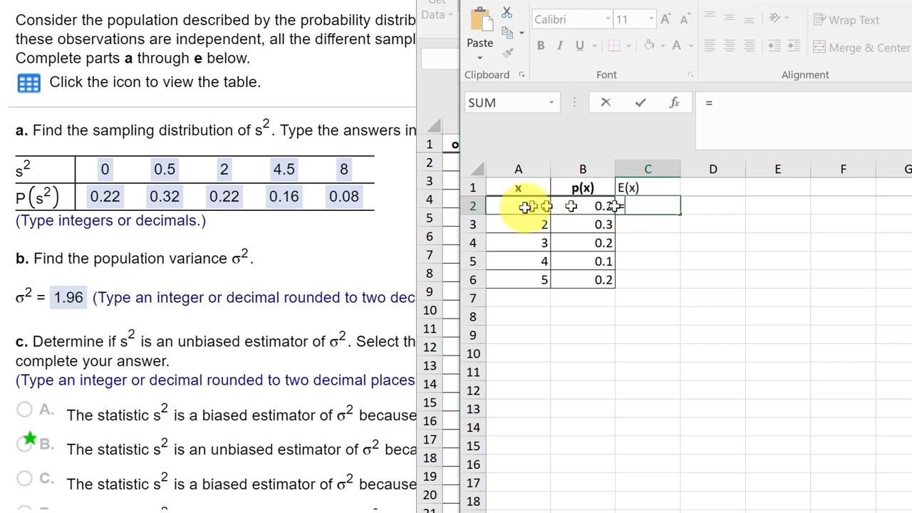
pyautogui.click(518, 206)
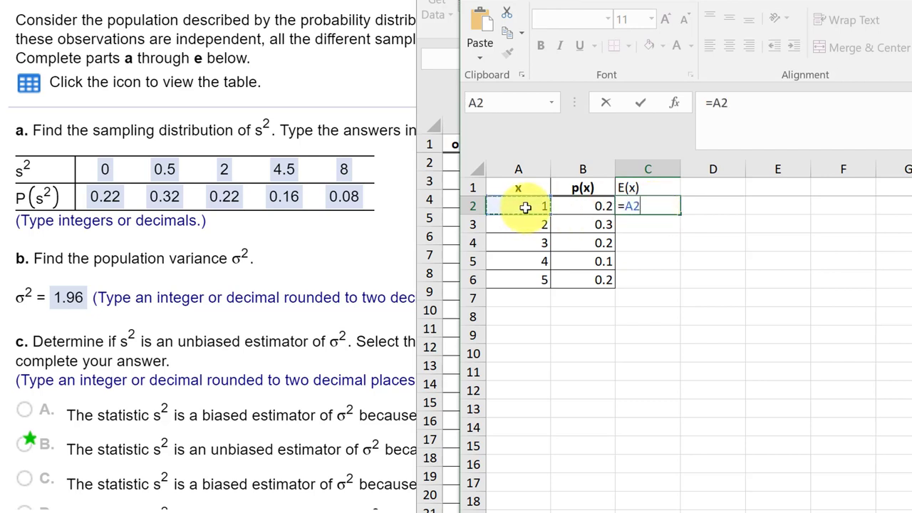
pyautogui.click(583, 206)
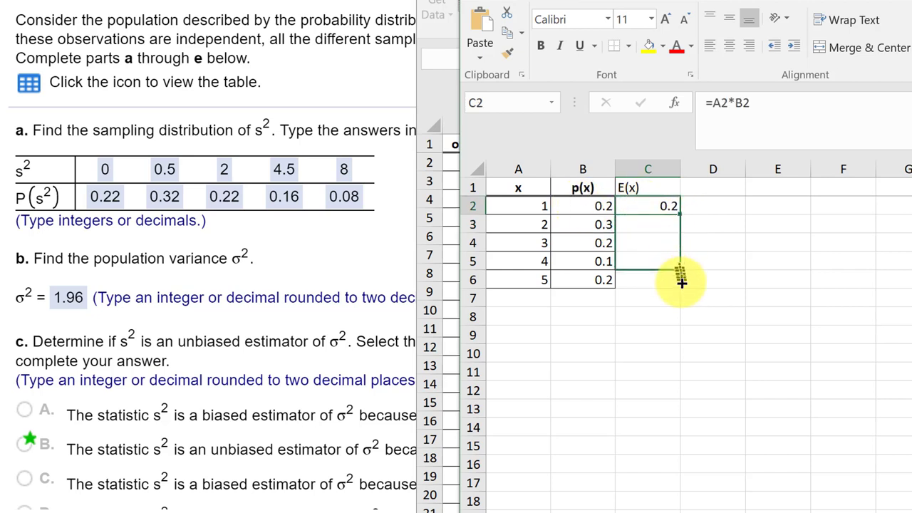
pyautogui.moveTo(682, 206); pyautogui.dragTo(682, 279)
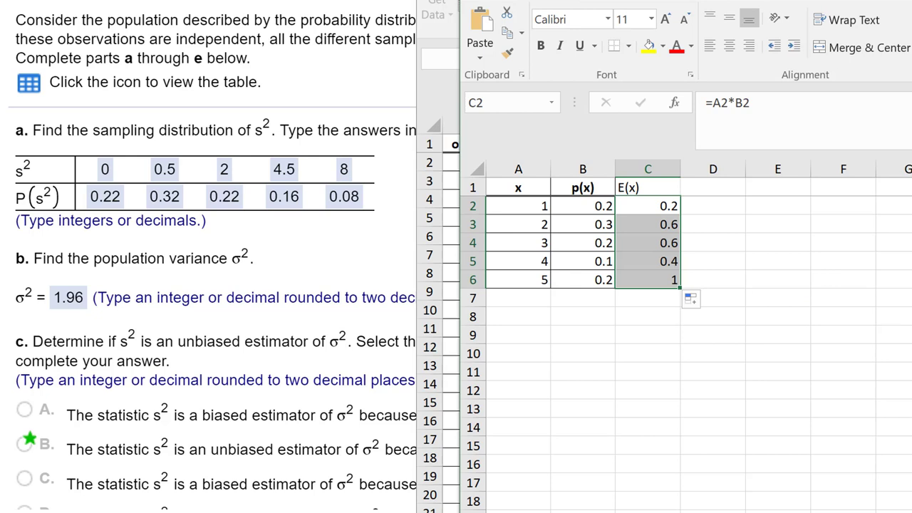
# Sum C2:C6 in C7 to get the population mean 2.8
pyautogui.click(648, 297)
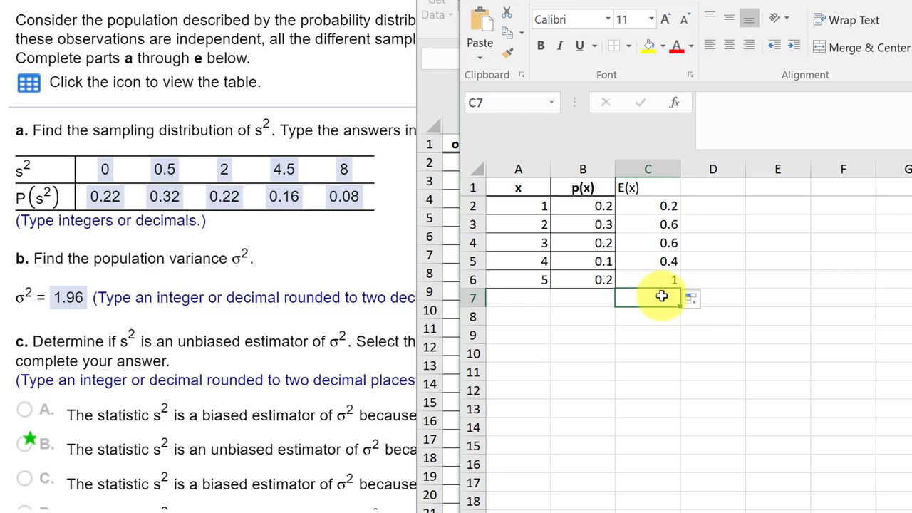
pyautogui.write('=sum')
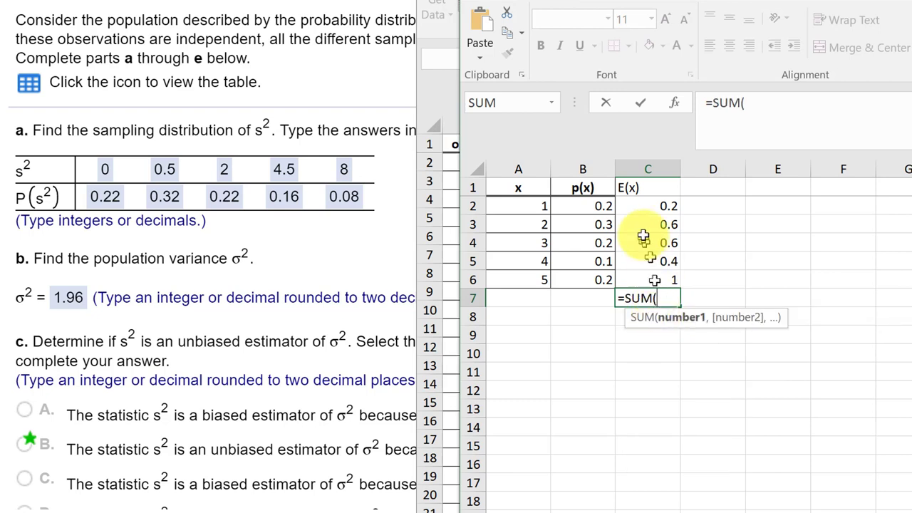
pyautogui.moveTo(648, 206); pyautogui.dragTo(648, 279)
pyautogui.write('mu')
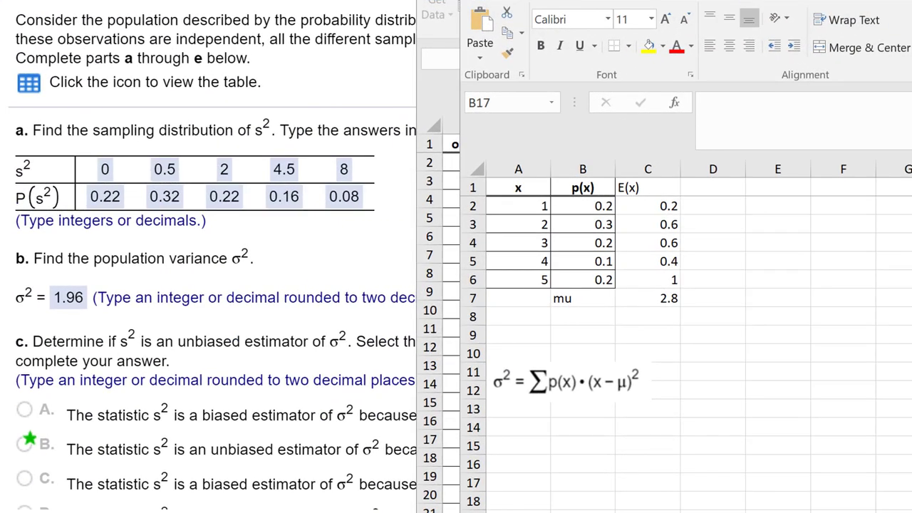
pyautogui.moveTo(780, 388)
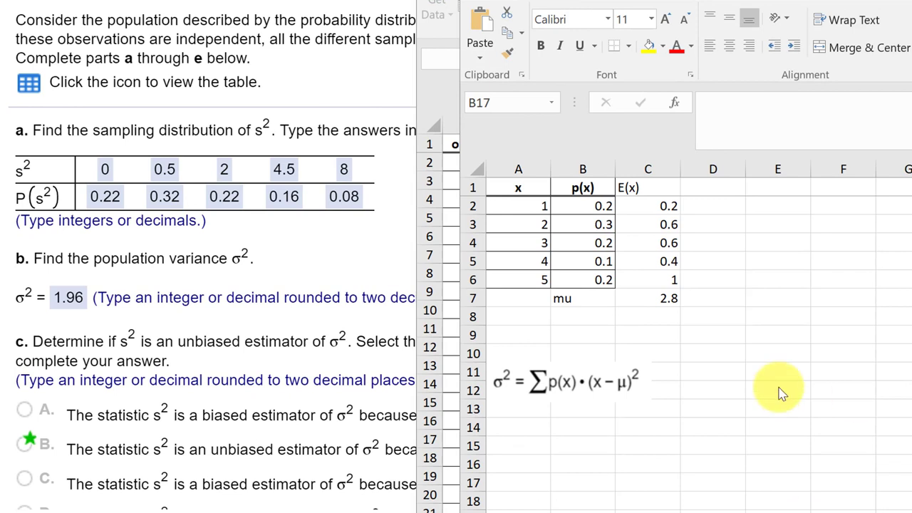
pyautogui.moveTo(666, 389)
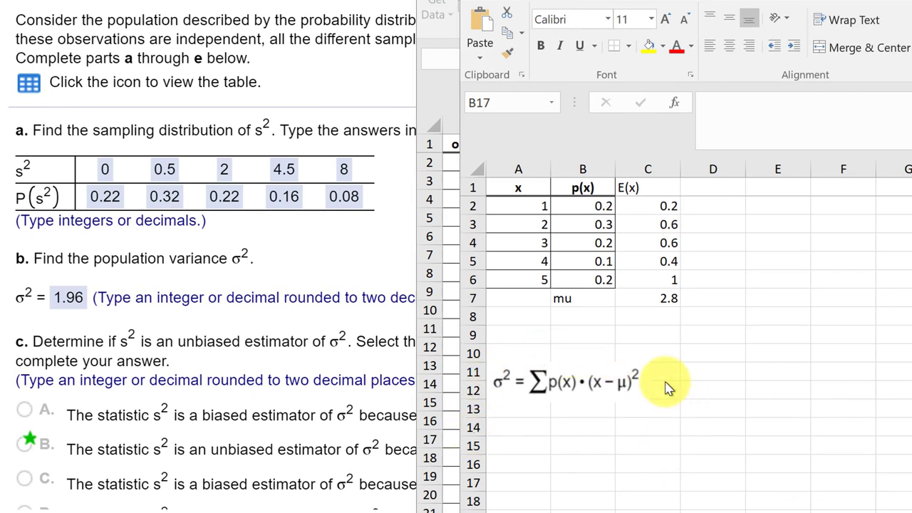
pyautogui.moveTo(659, 385)
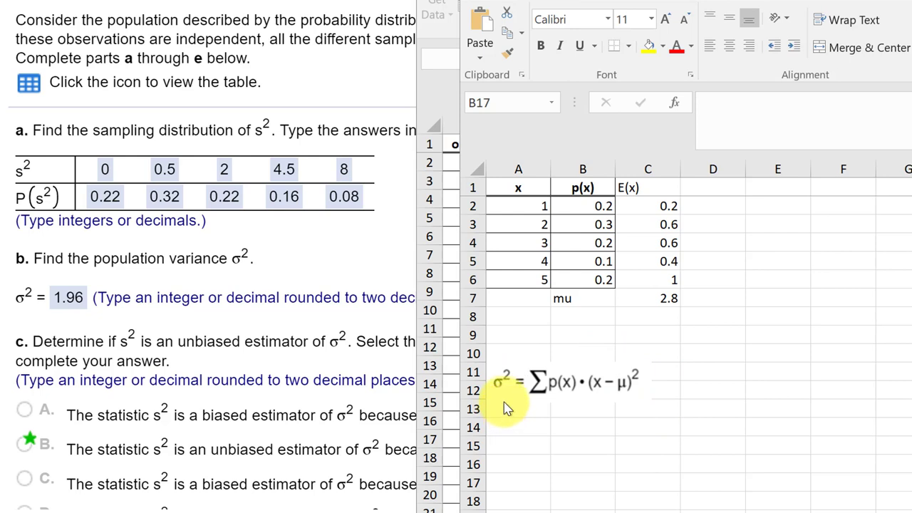
pyautogui.moveTo(547, 420)
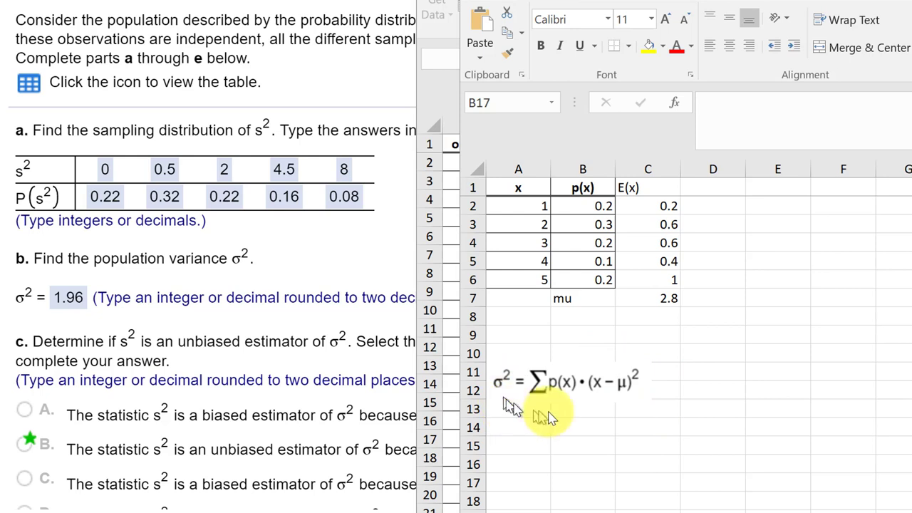
pyautogui.moveTo(556, 408)
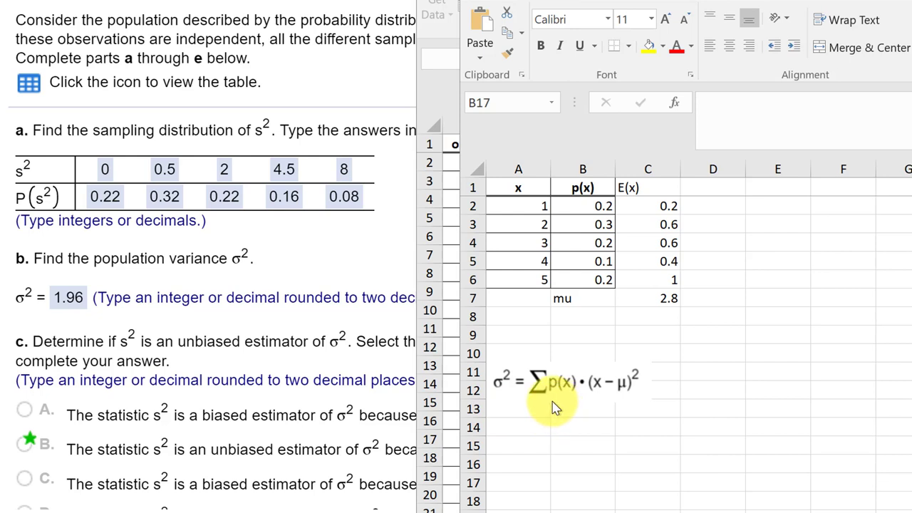
pyautogui.moveTo(588, 403)
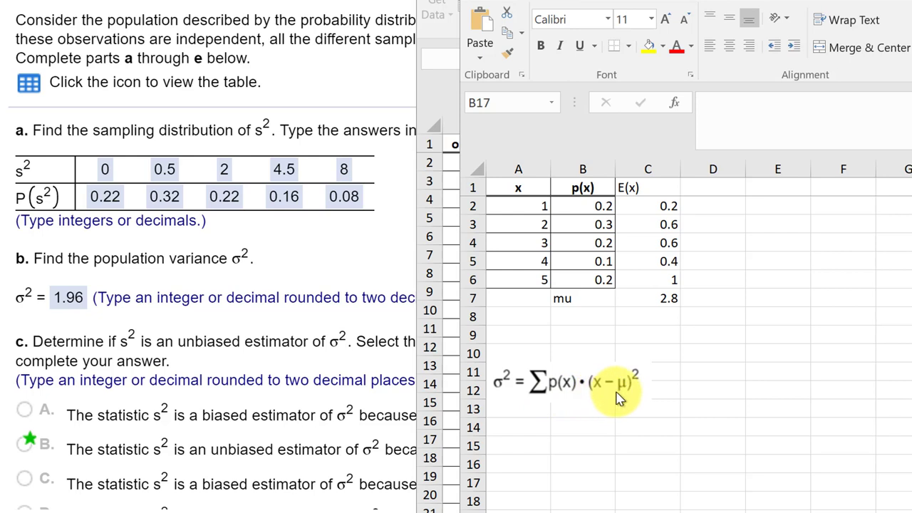
pyautogui.moveTo(625, 410)
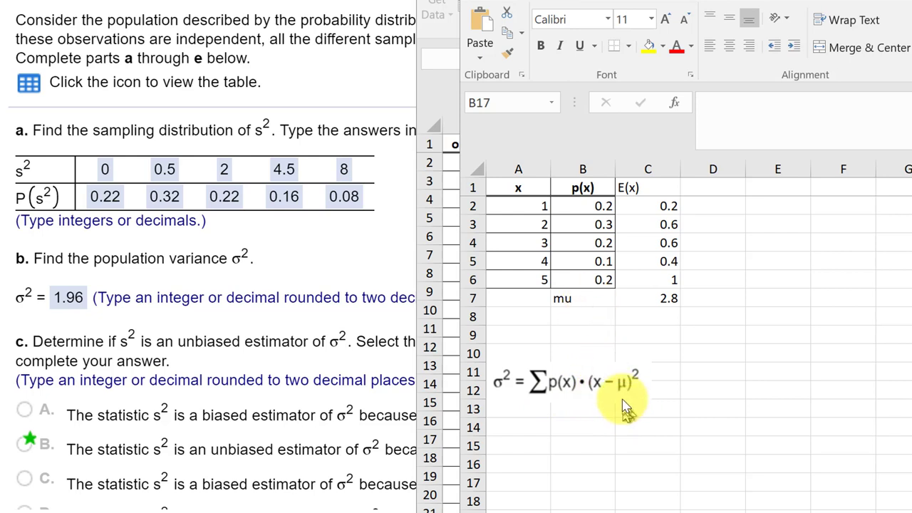
pyautogui.moveTo(727, 241)
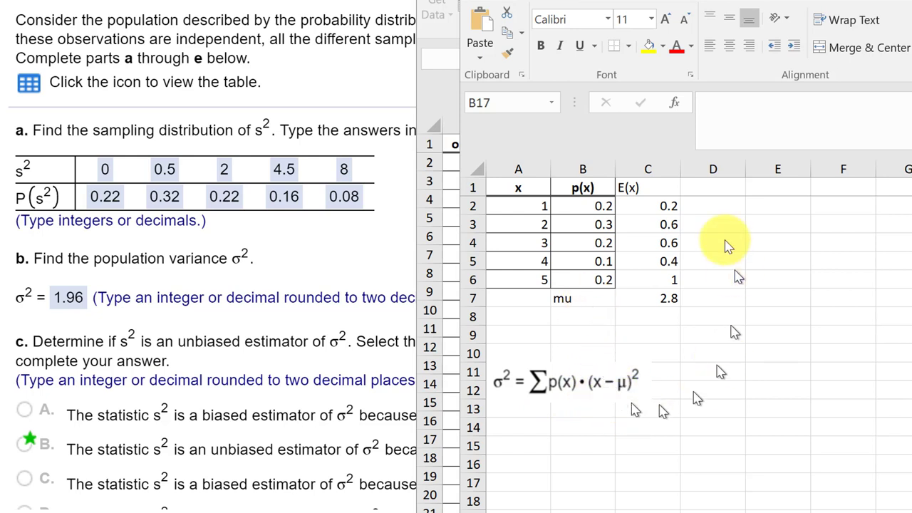
# Add the (x-mu)^2 heading to column D
pyautogui.click(713, 188)
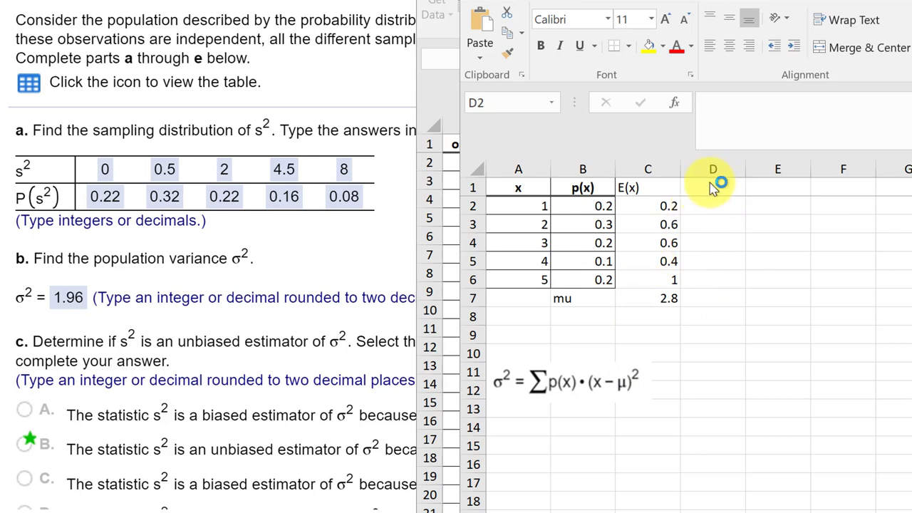
pyautogui.click(713, 187)
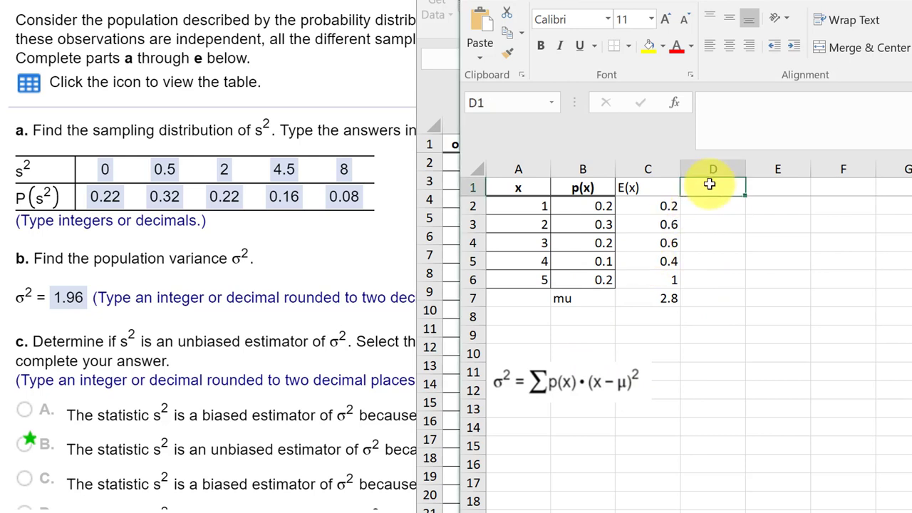
pyautogui.write('(x-mu')
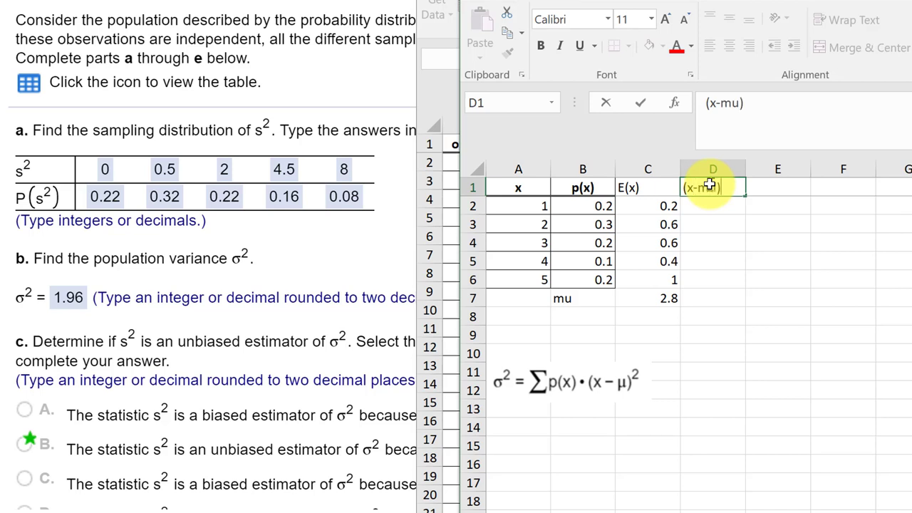
pyautogui.write('^2')
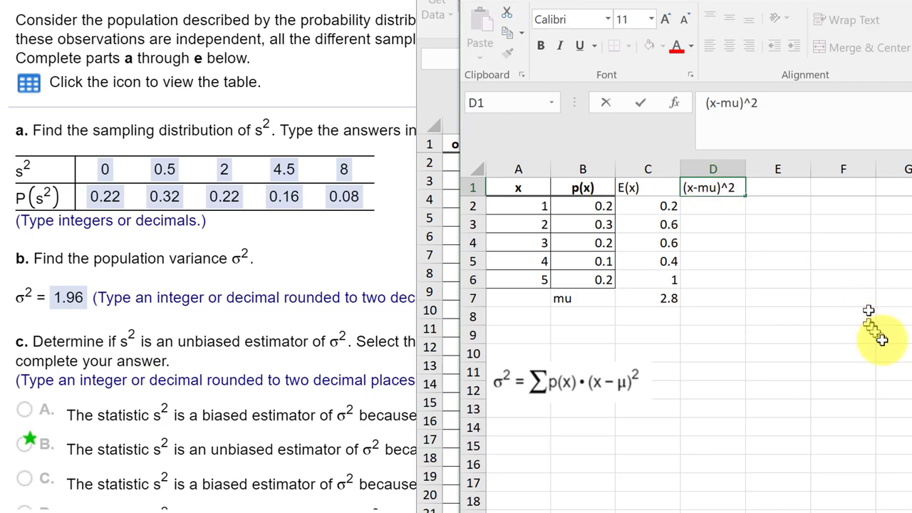
pyautogui.click(712, 206)
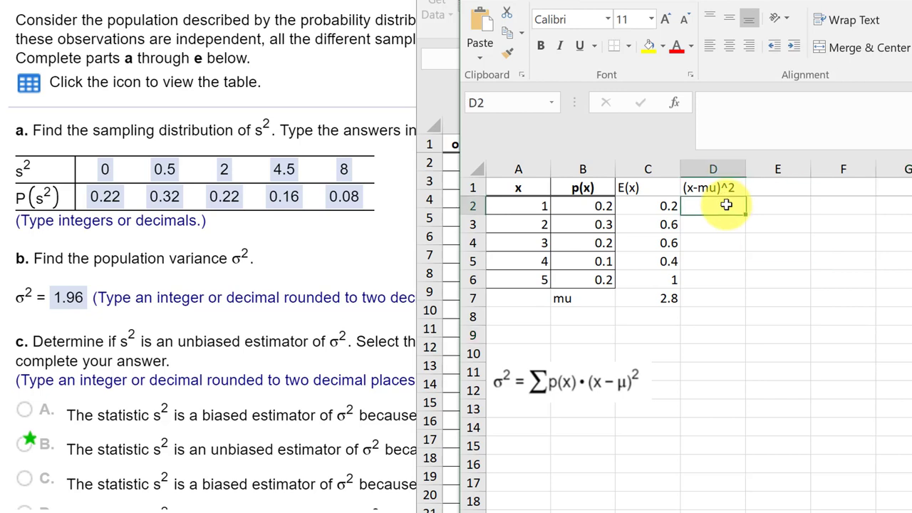
# Enter =(A2-$C$7)^2 in D2, giving 3.24
pyautogui.write('=')
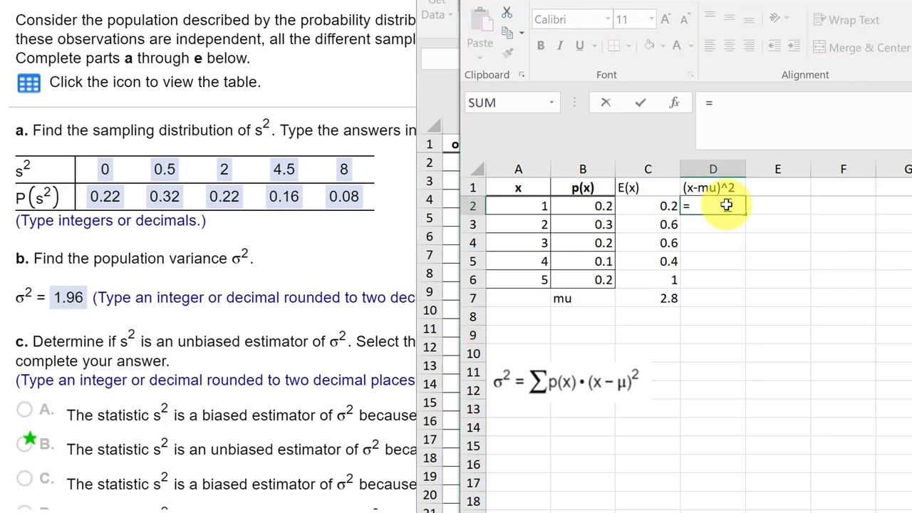
pyautogui.click(518, 206)
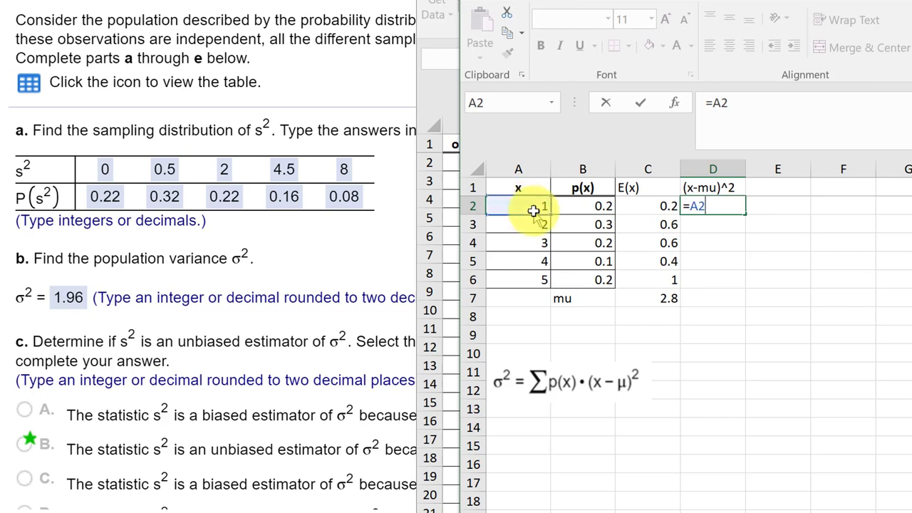
pyautogui.write('-')
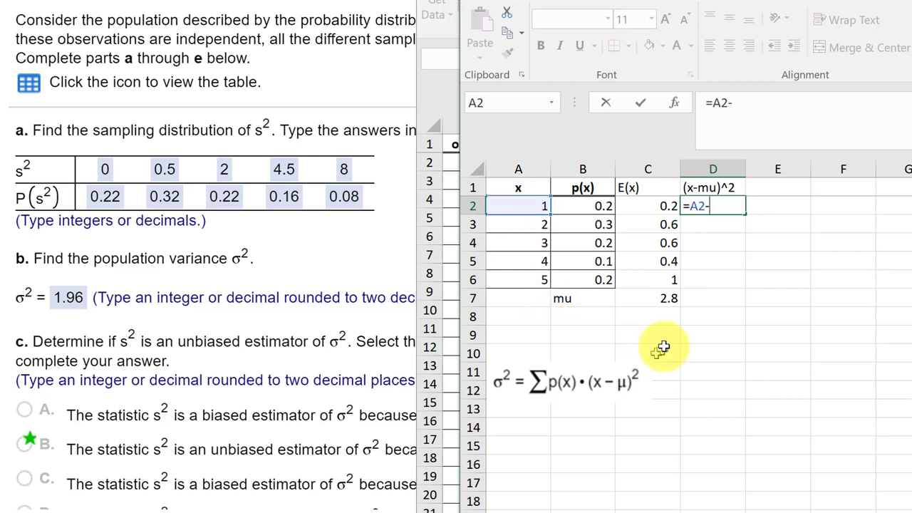
pyautogui.click(648, 298)
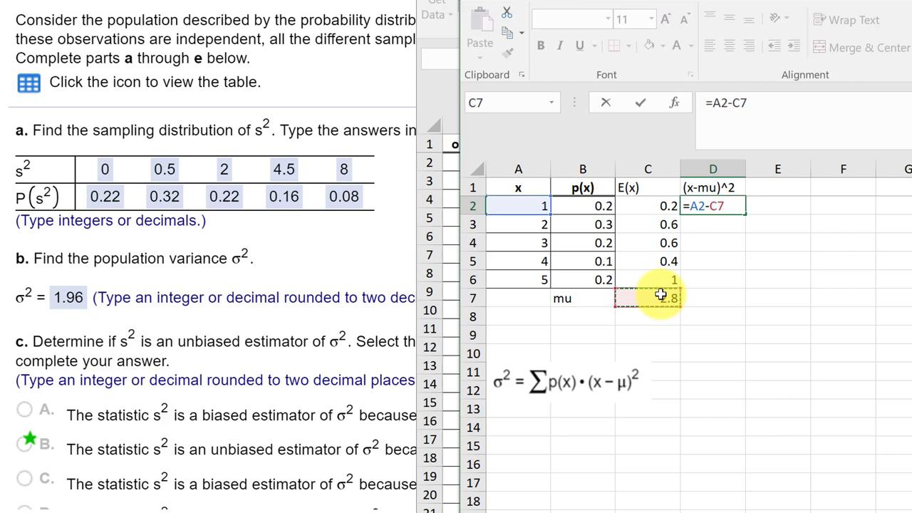
pyautogui.press('f4')
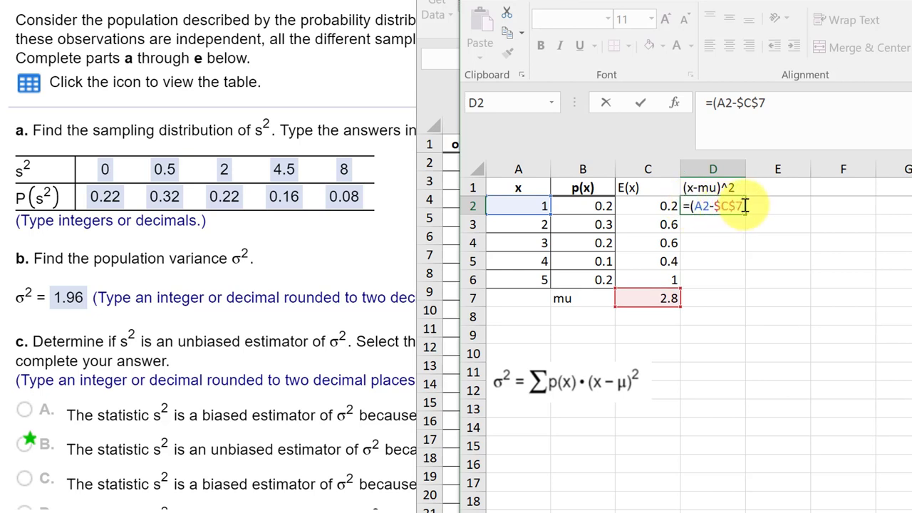
pyautogui.write(')^')
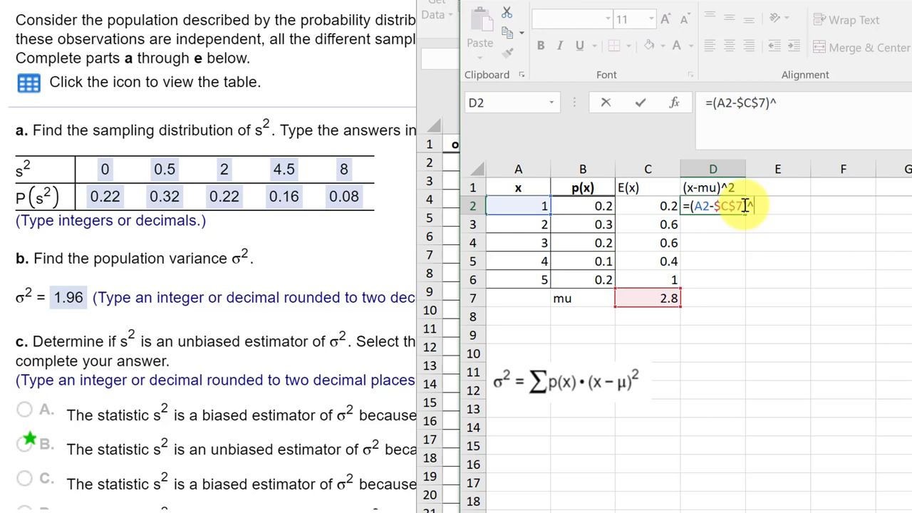
pyautogui.write('2')
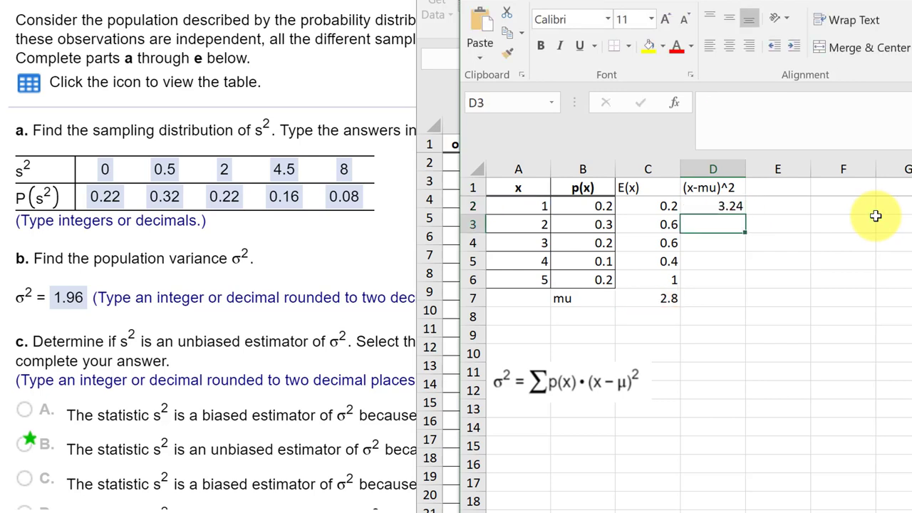
pyautogui.moveTo(846, 219)
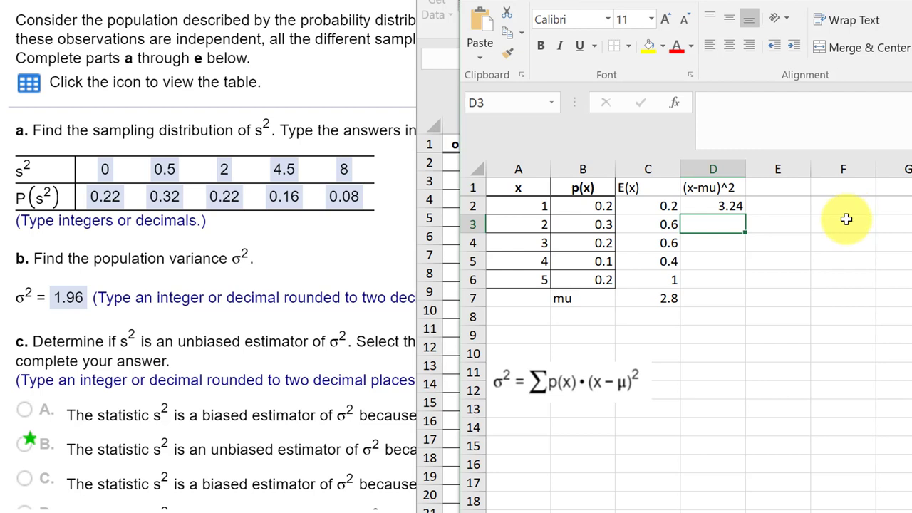
# Fill the squared-deviation formula from D2 down to D6
pyautogui.click(712, 205)
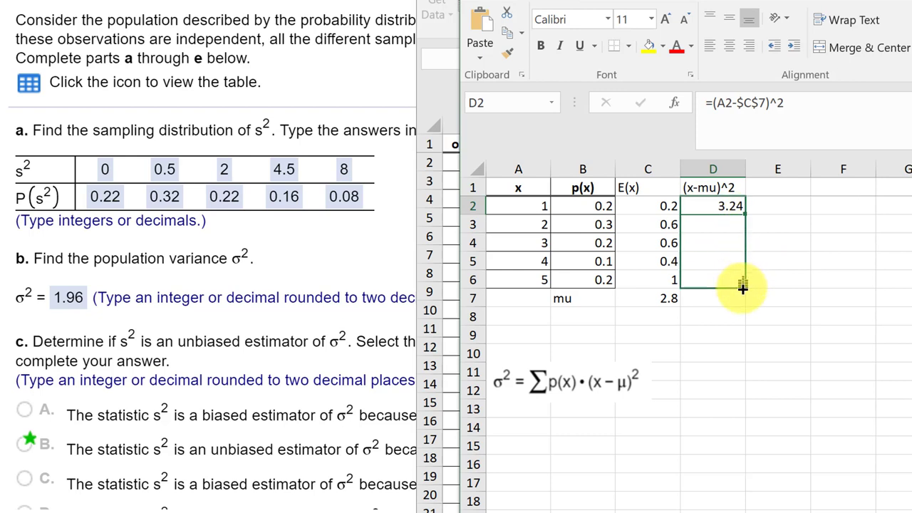
pyautogui.moveTo(743, 215); pyautogui.dragTo(744, 281)
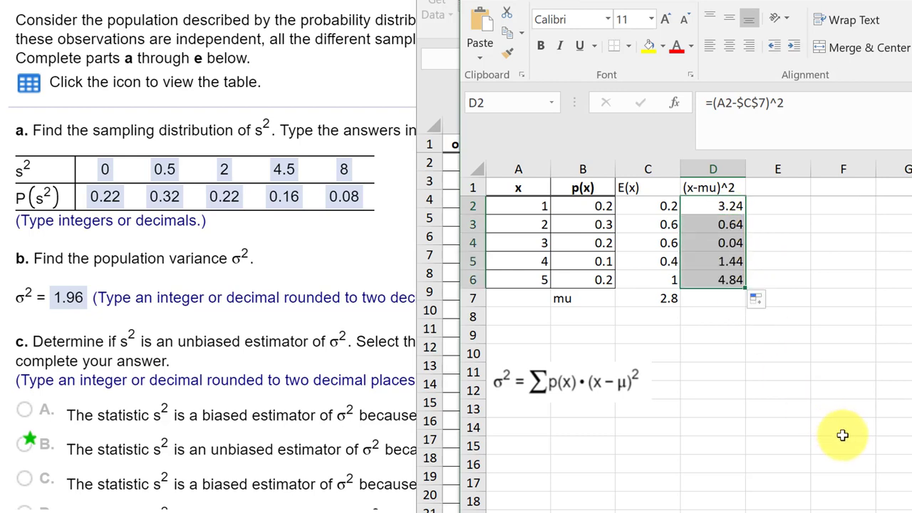
pyautogui.moveTo(791, 185)
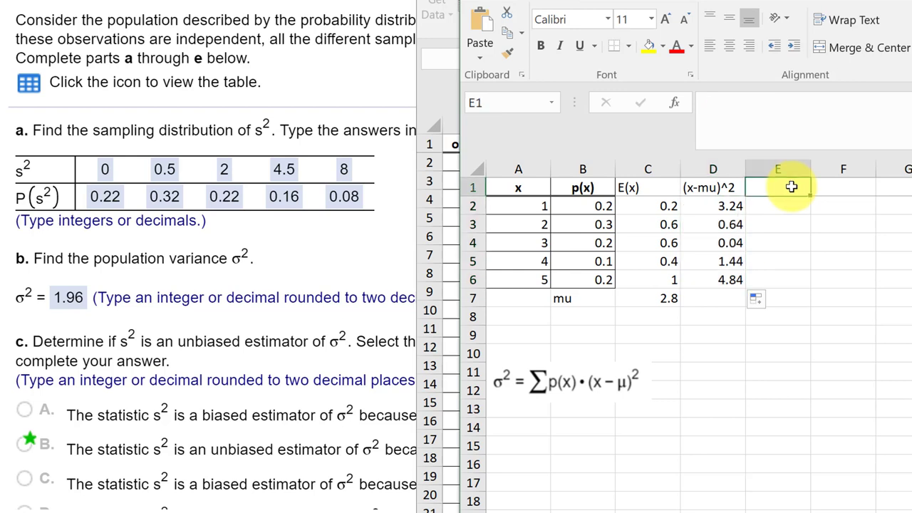
# Enter =B2*D2 in E2 and fill the weighted terms down to E6
pyautogui.click(777, 206)
pyautogui.write('=')
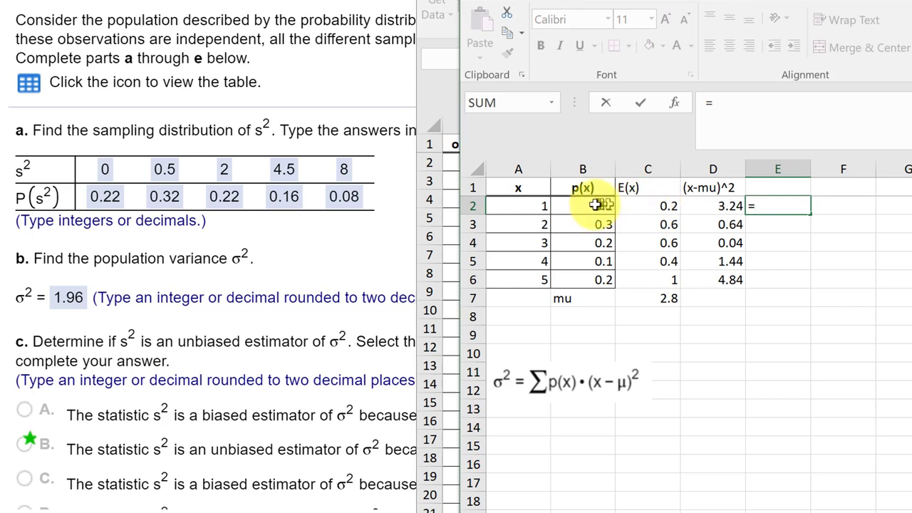
pyautogui.click(583, 205)
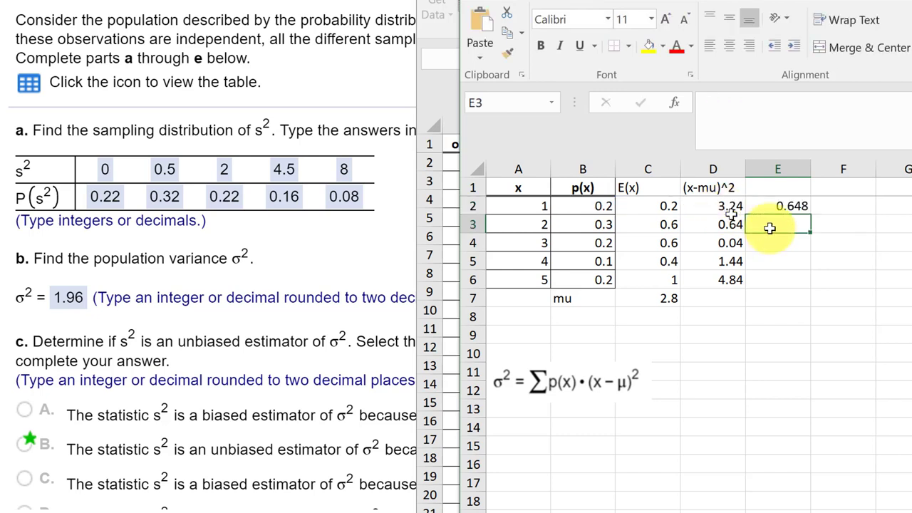
pyautogui.click(777, 206)
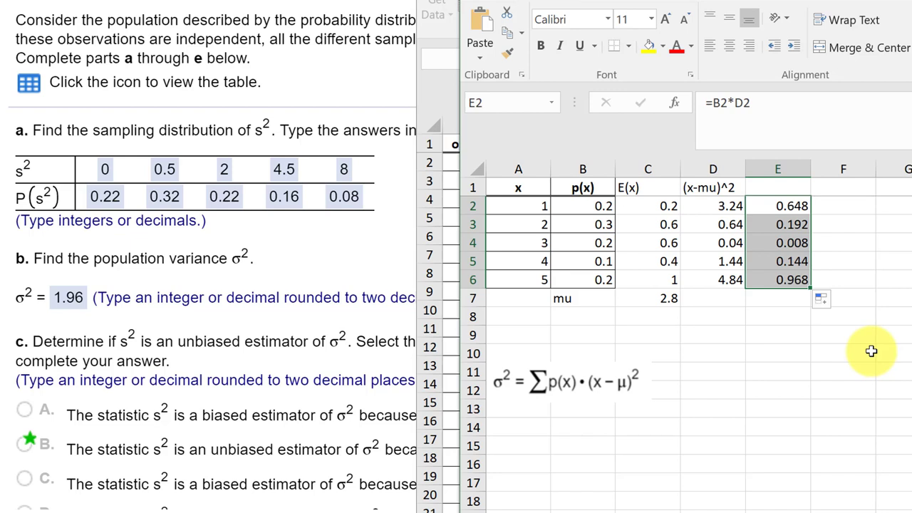
pyautogui.moveTo(570, 392)
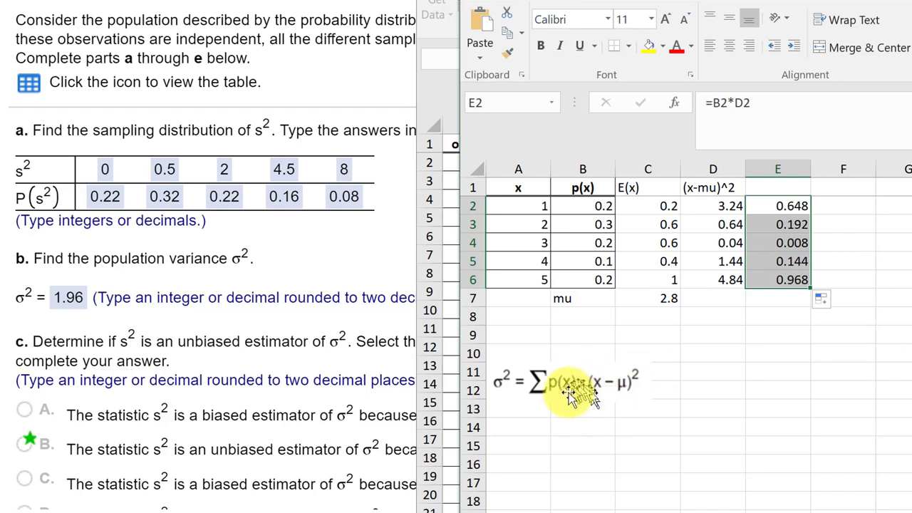
pyautogui.moveTo(789, 337)
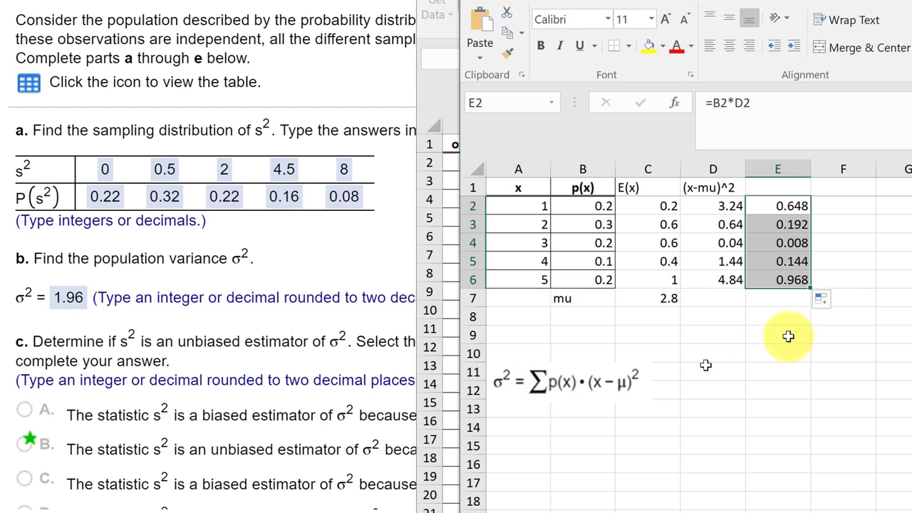
# Sum E2:E6 in E7 to get the variance 1.96
pyautogui.click(778, 298)
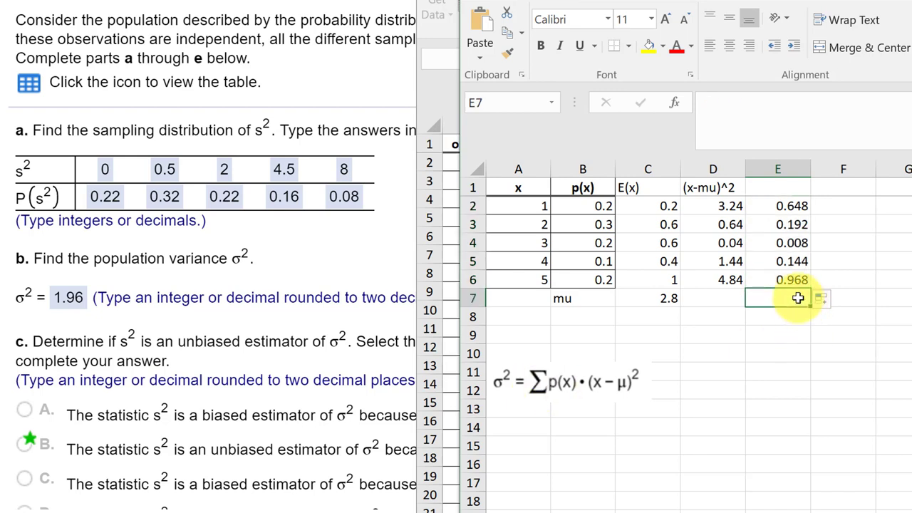
pyautogui.write('=sum')
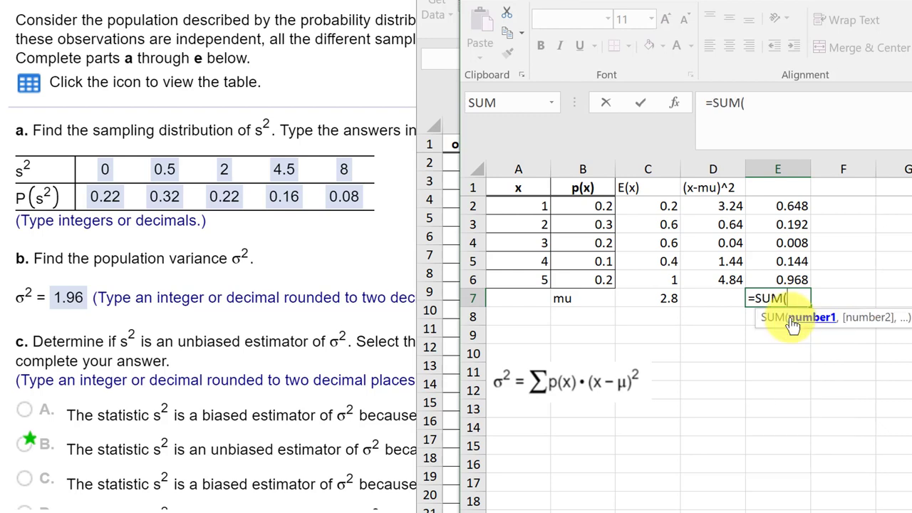
pyautogui.moveTo(778, 206); pyautogui.dragTo(777, 280)
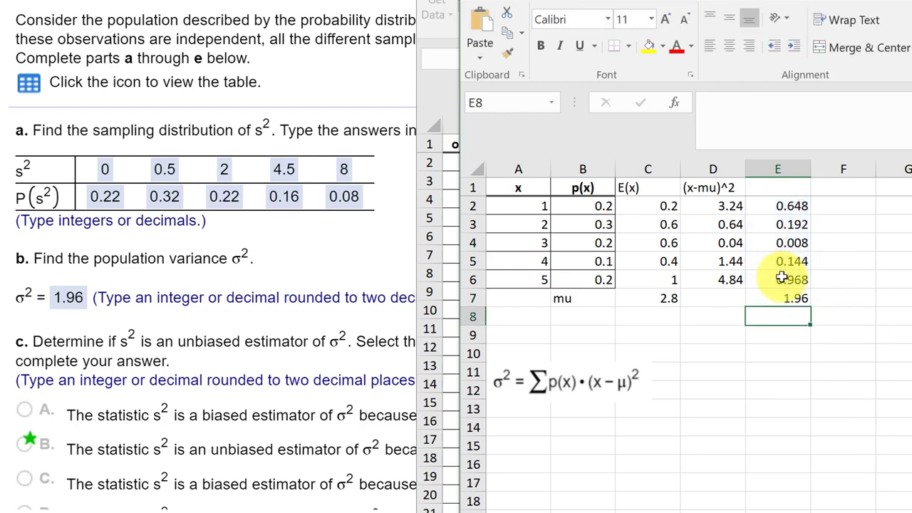
# Label the 1.96 total as sigma^2 in F7
pyautogui.click(843, 298)
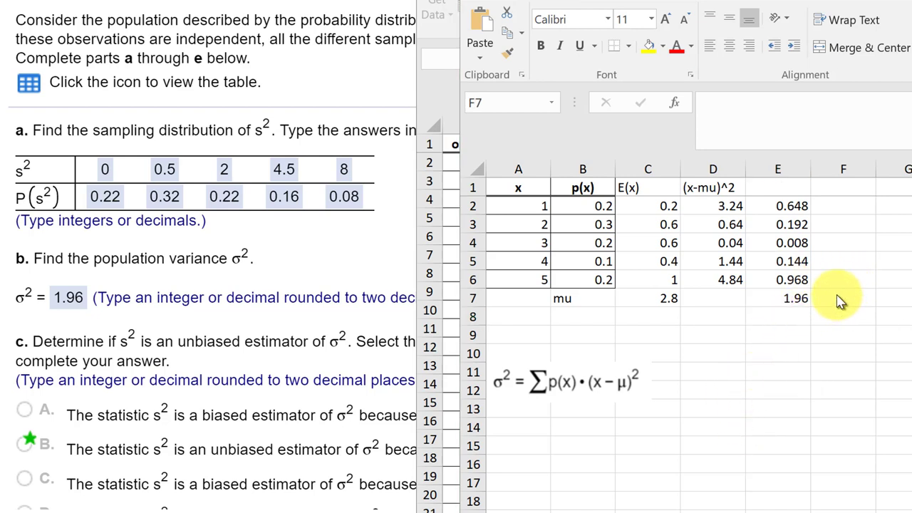
pyautogui.click(843, 298)
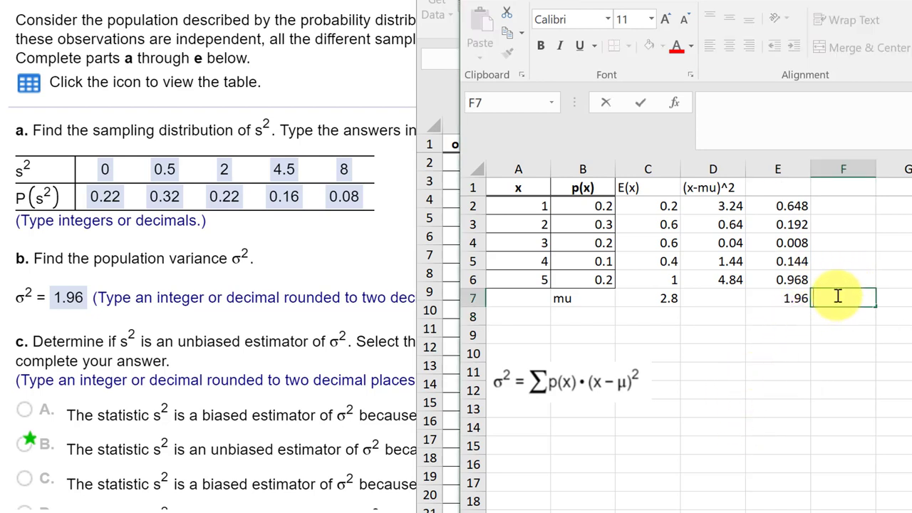
pyautogui.write('=')
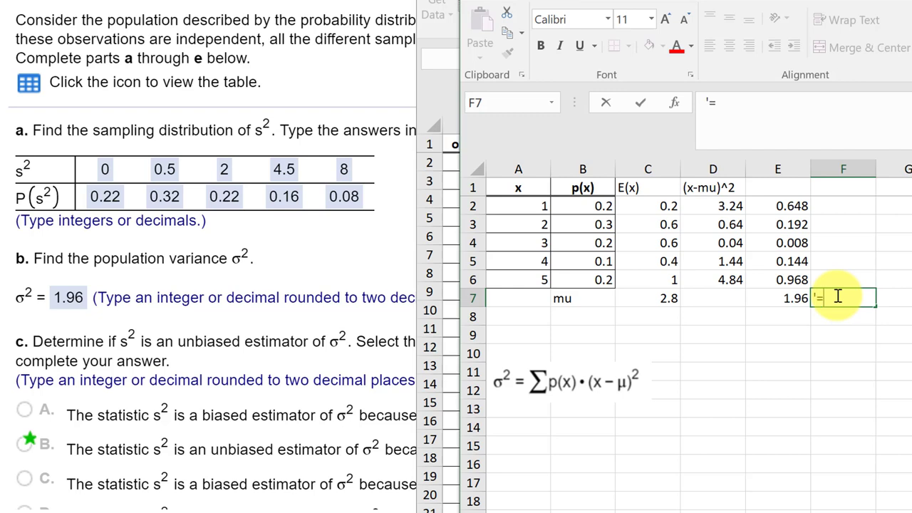
pyautogui.write('sigm')
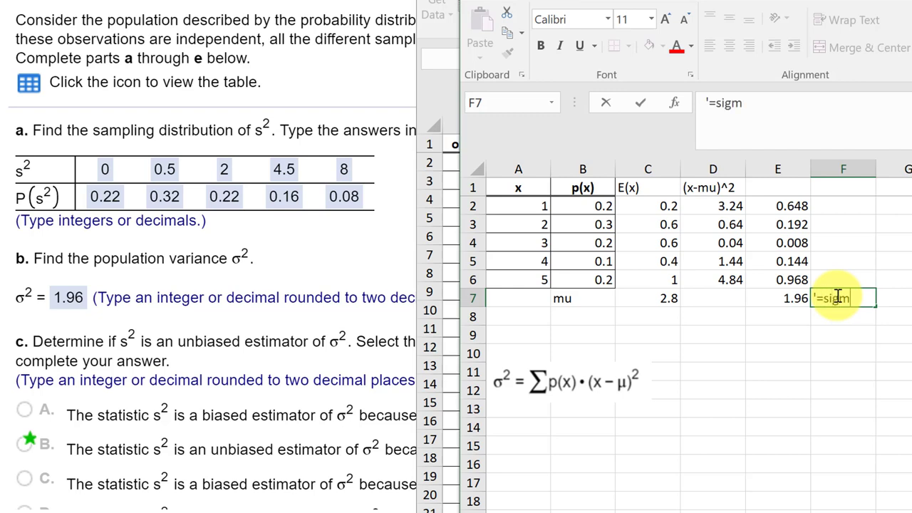
pyautogui.write('a')
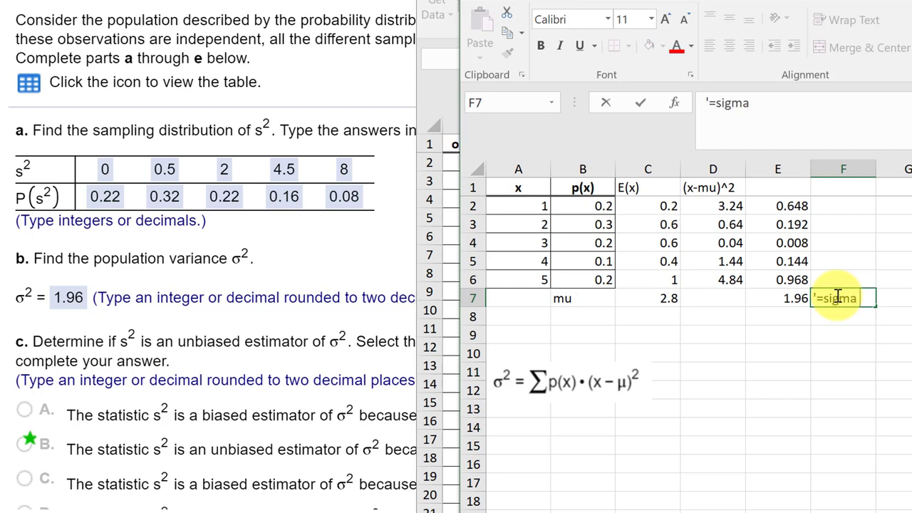
pyautogui.write('^2')
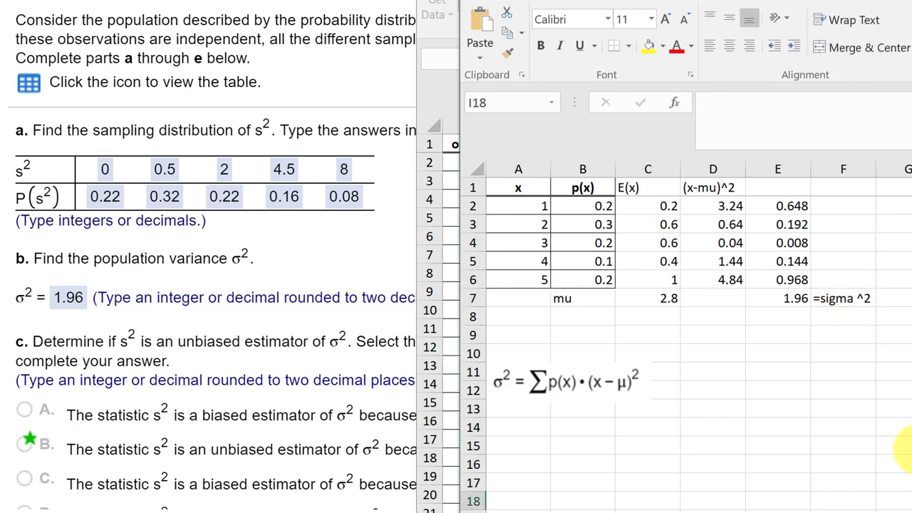
pyautogui.moveTo(904, 383)
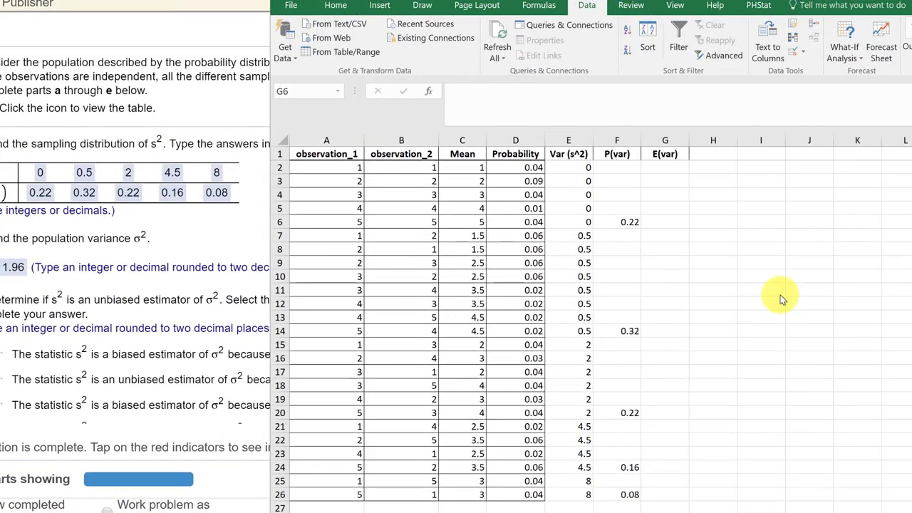
pyautogui.moveTo(749, 249)
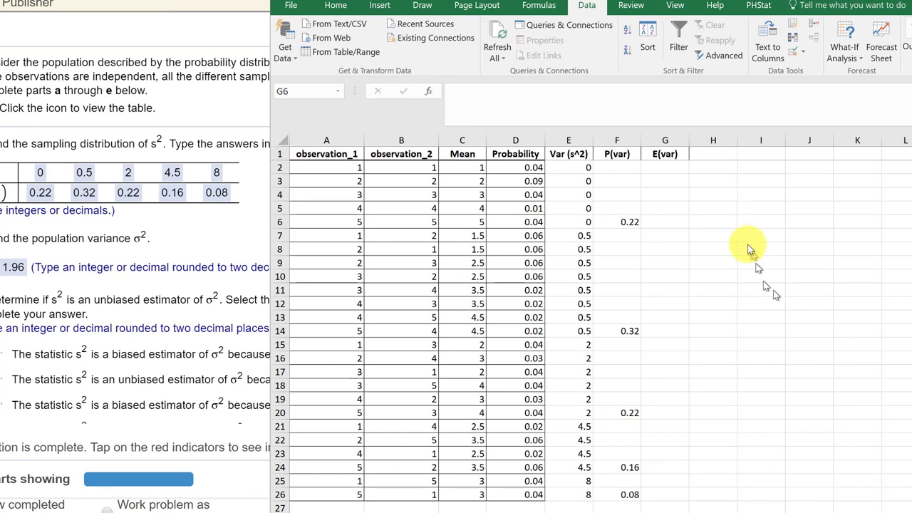
pyautogui.moveTo(749, 248)
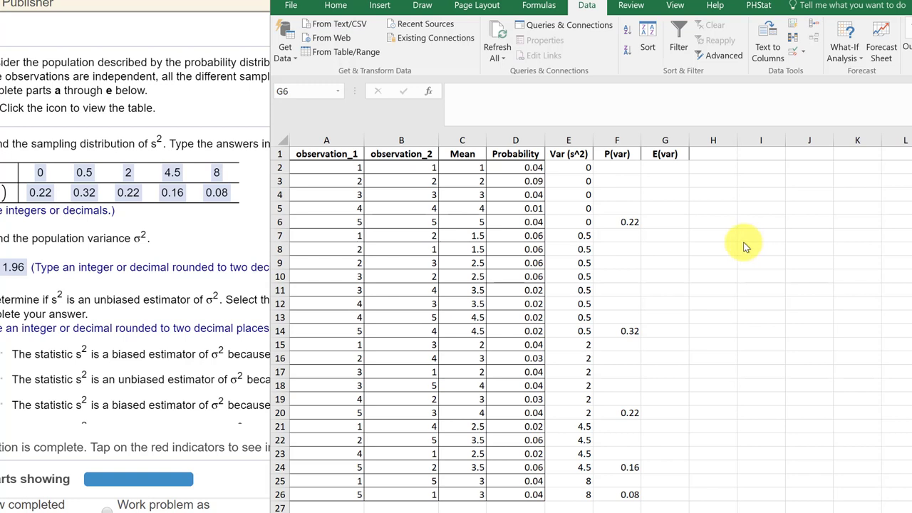
pyautogui.moveTo(731, 256)
pyautogui.write('=E6')
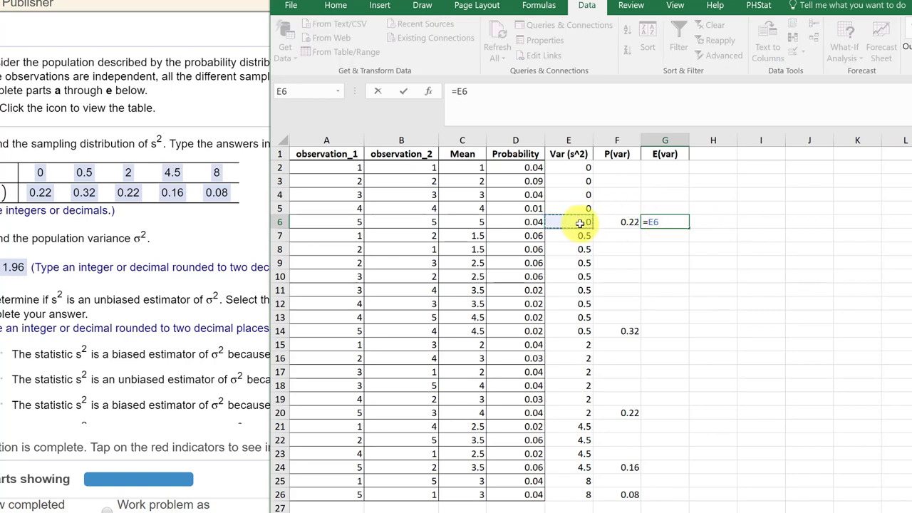
# Enter =E6*F6 in G6 and fill the E(var) column down to G26
pyautogui.click(616, 222)
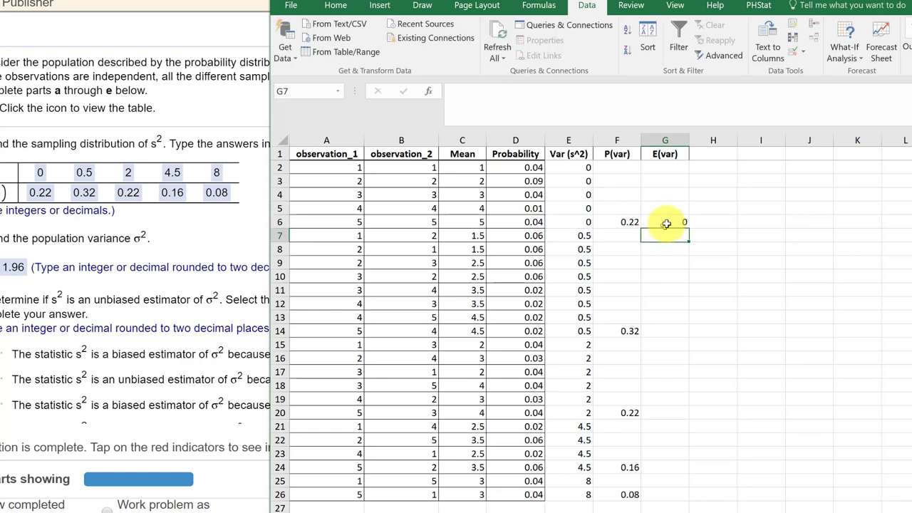
pyautogui.click(665, 222)
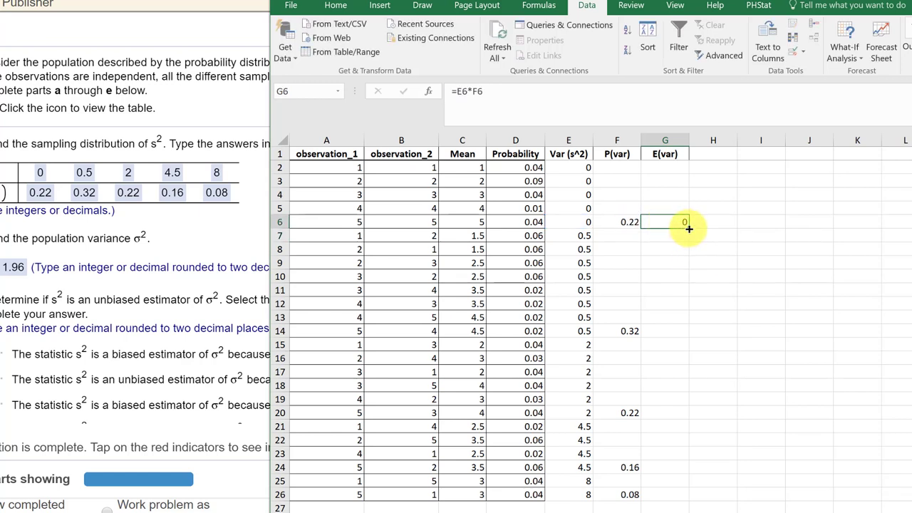
pyautogui.moveTo(685, 222); pyautogui.dragTo(685, 495)
pyautogui.write('=SUM(')
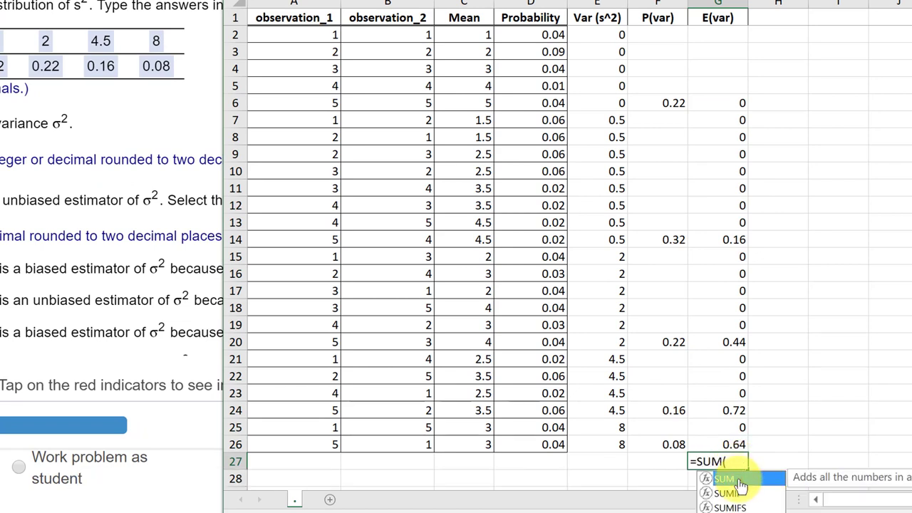
# Total the E(var) values in G27 to 1.96 and label it s^2 in F27
pyautogui.moveTo(718, 239); pyautogui.dragTo(718, 445)
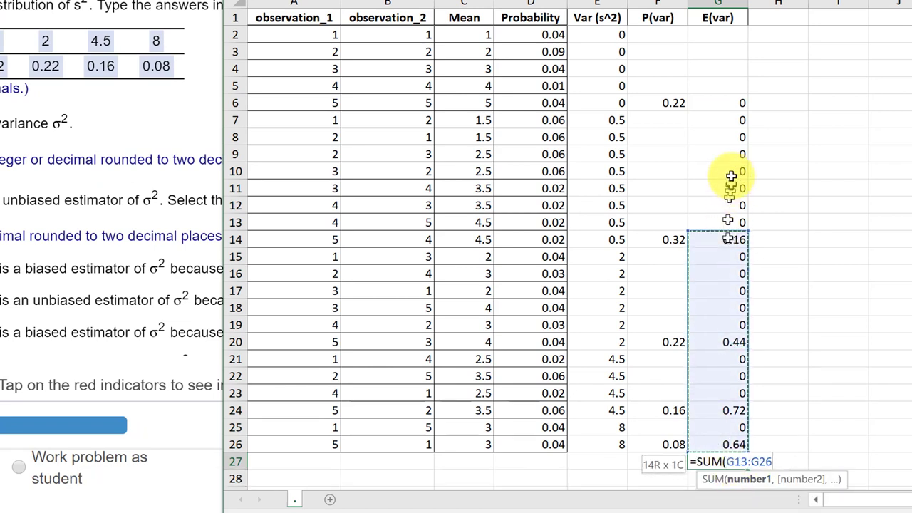
pyautogui.press('enter')
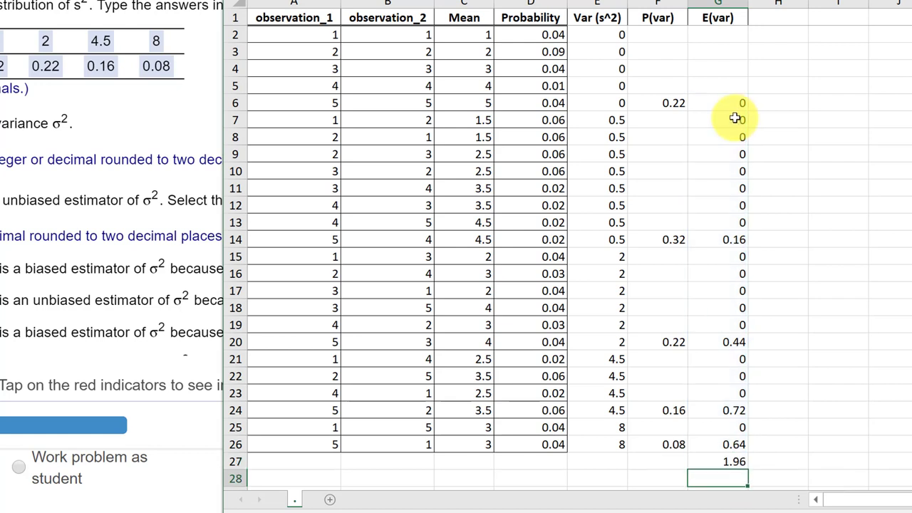
pyautogui.click(657, 462)
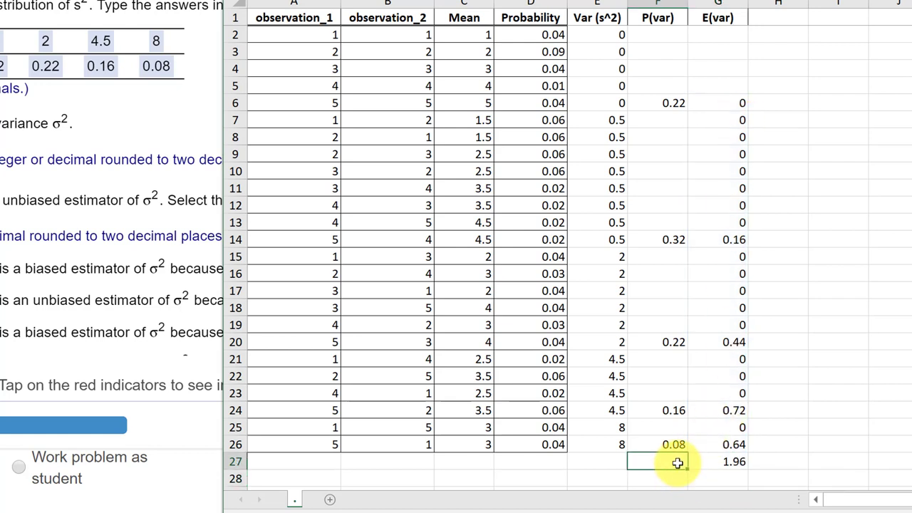
pyautogui.write('s^2')
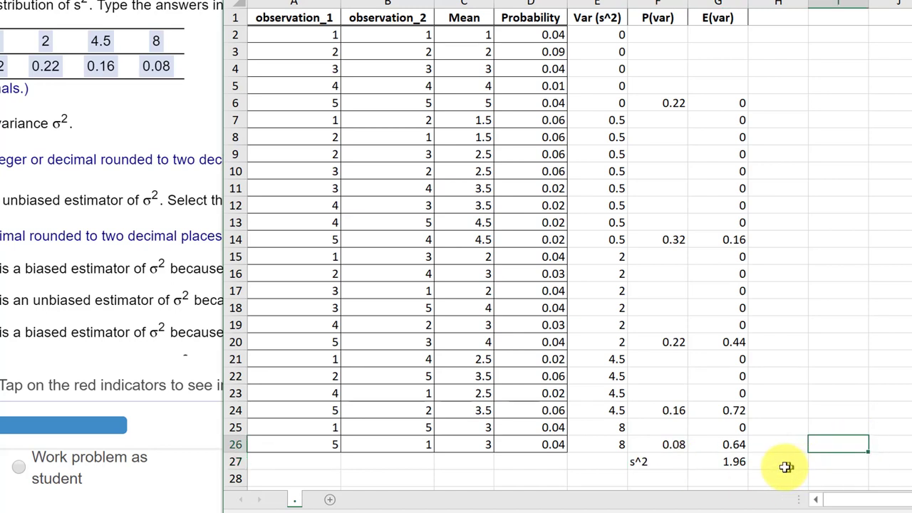
pyautogui.moveTo(866, 360)
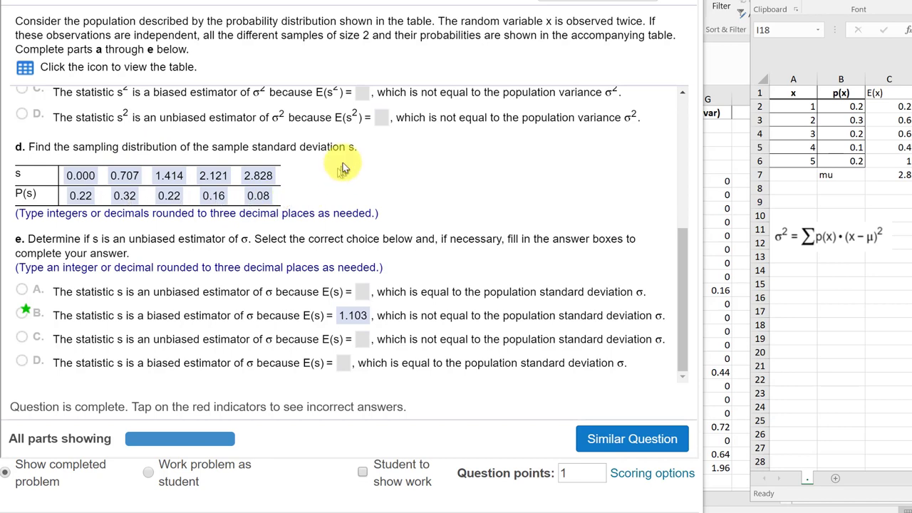
pyautogui.moveTo(347, 164)
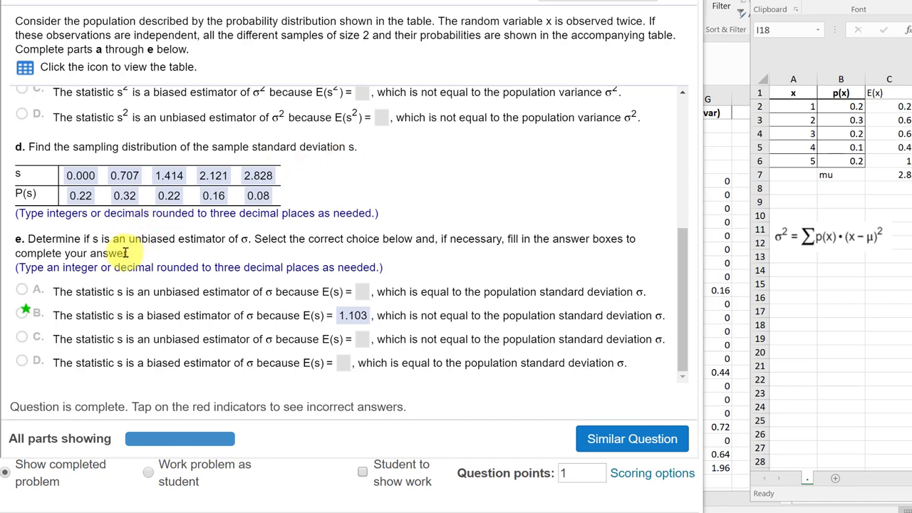
pyautogui.moveTo(236, 255)
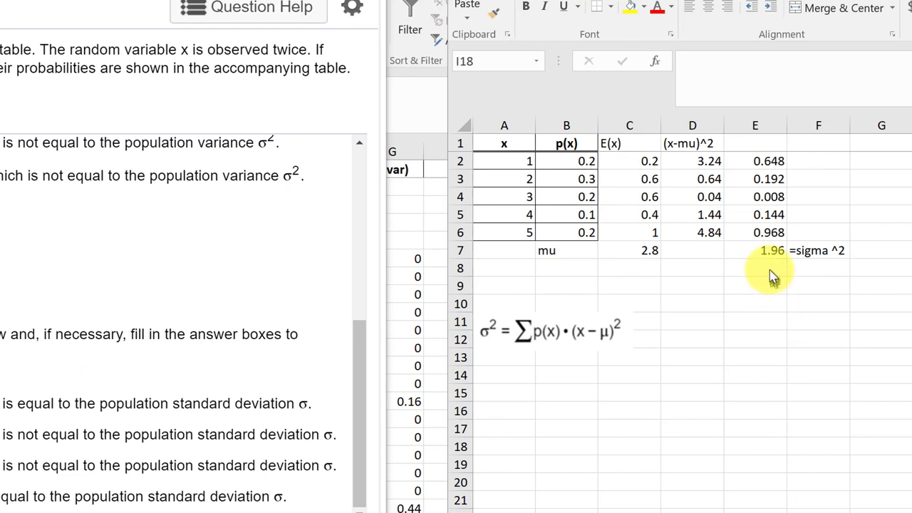
# Enter =SQRT(E7) in E8 to get sigma 1.4 and label it sigma
pyautogui.click(755, 268)
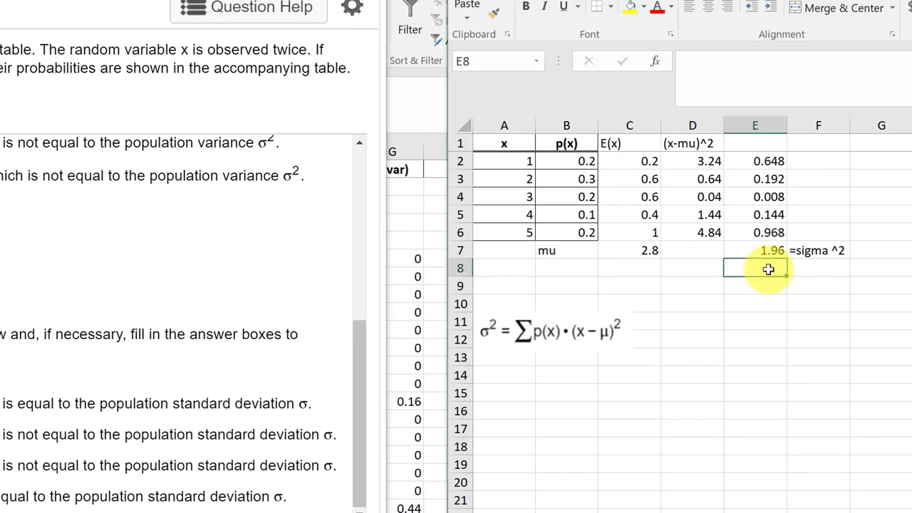
pyautogui.write('=')
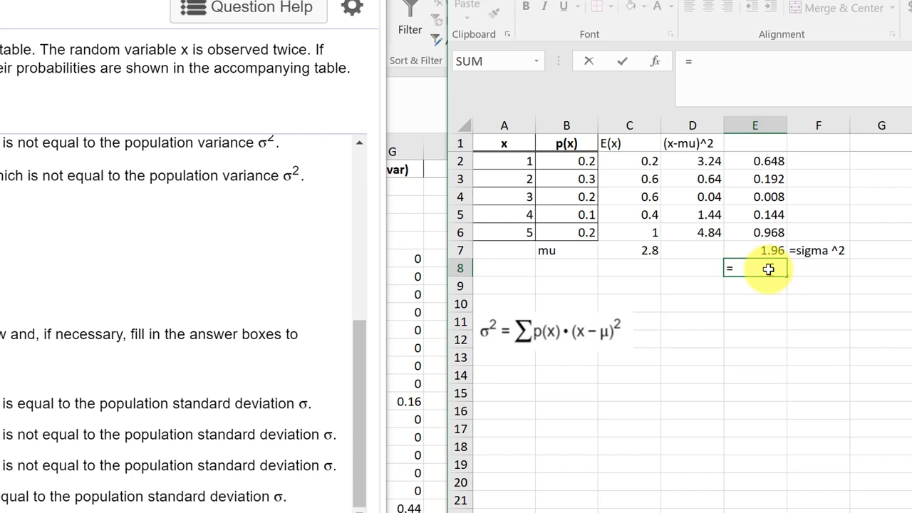
pyautogui.write('sqr')
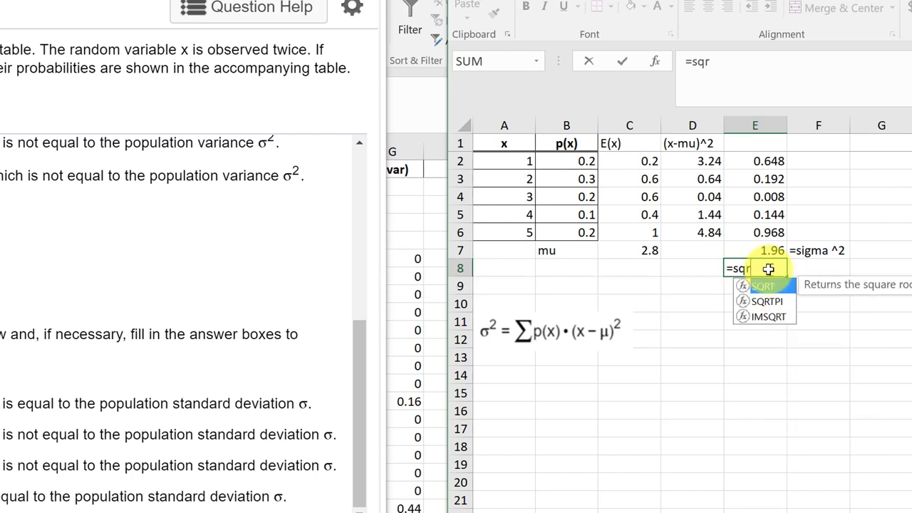
pyautogui.click(754, 250)
pyautogui.write("'")
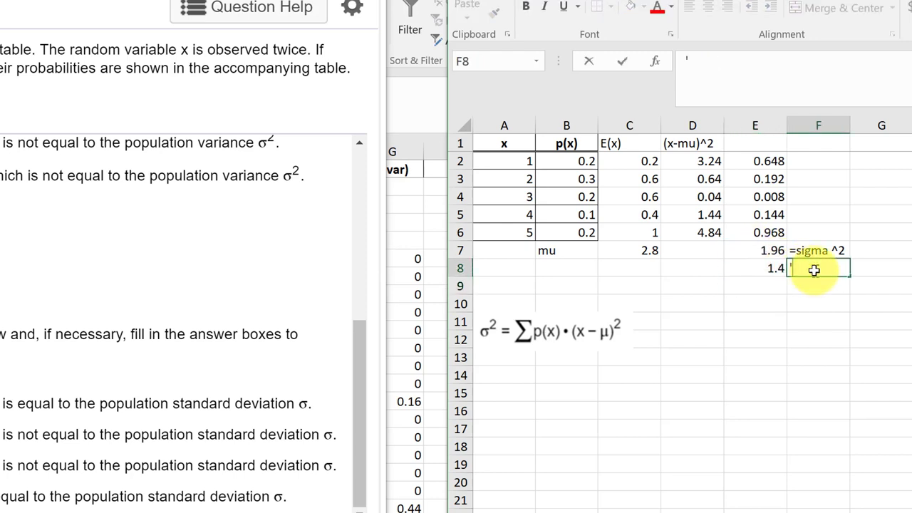
pyautogui.write('=sigma')
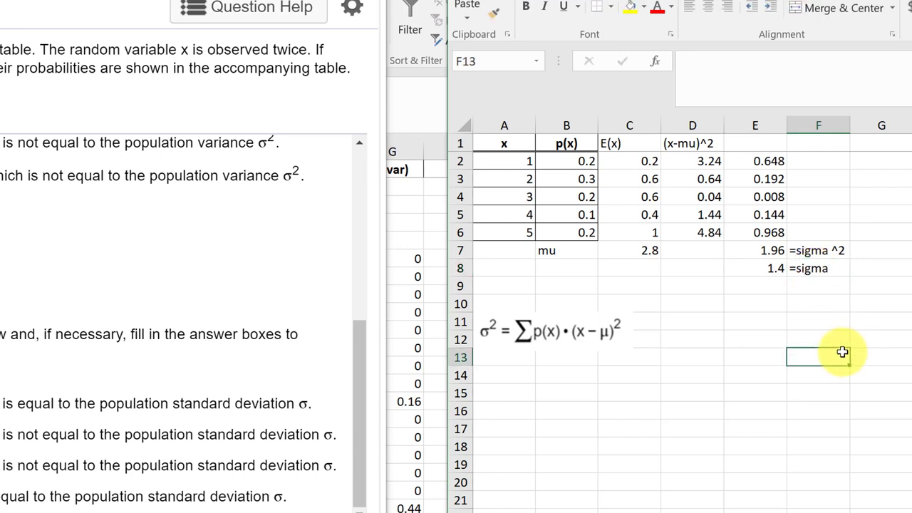
pyautogui.moveTo(792, 292)
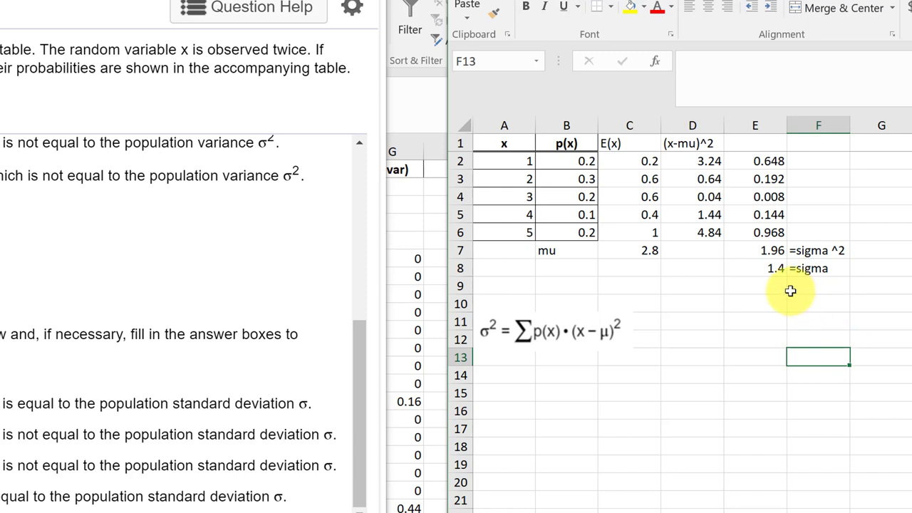
pyautogui.moveTo(738, 298)
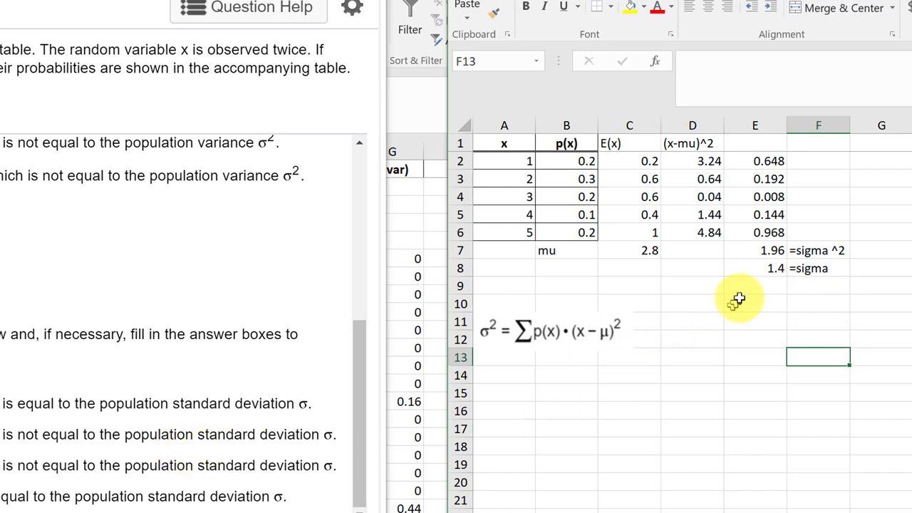
pyautogui.moveTo(739, 297)
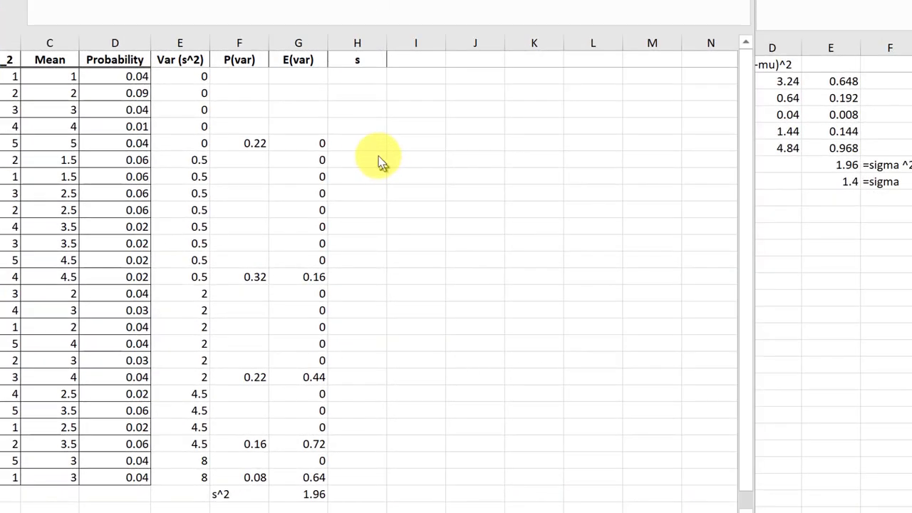
# Enter =SQRT(E6) in H6 and fill the s column down to H26
pyautogui.click(357, 143)
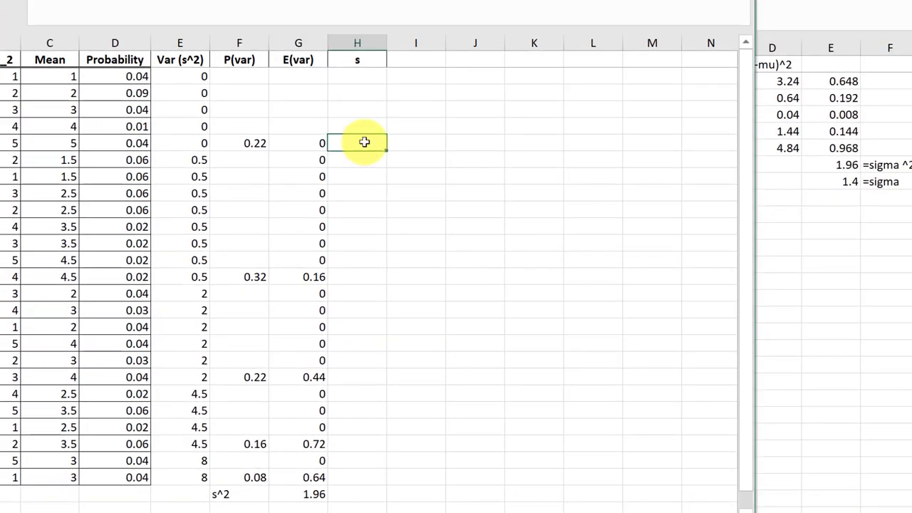
pyautogui.write('=s')
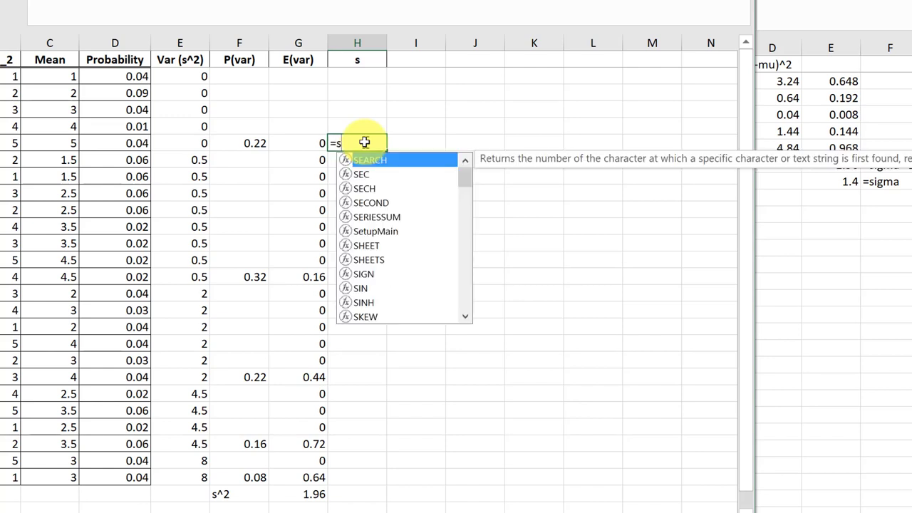
pyautogui.write('qrt')
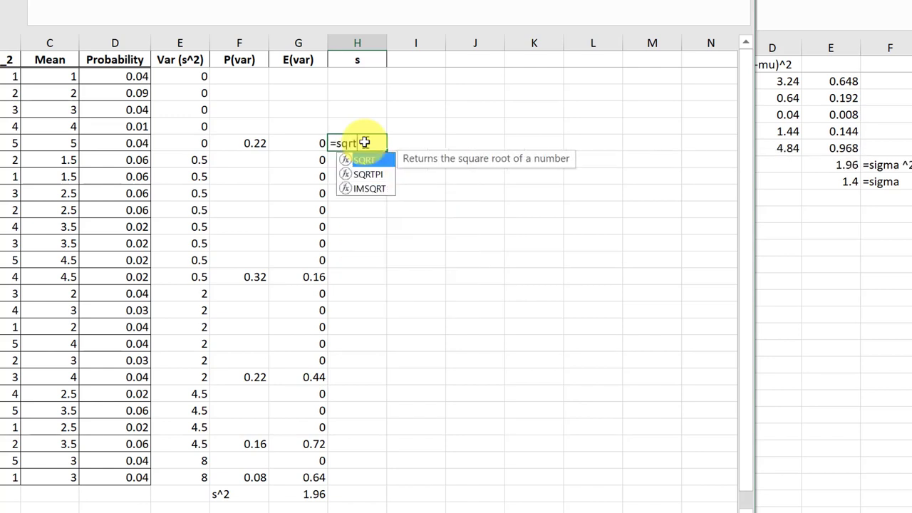
pyautogui.press('Tab')
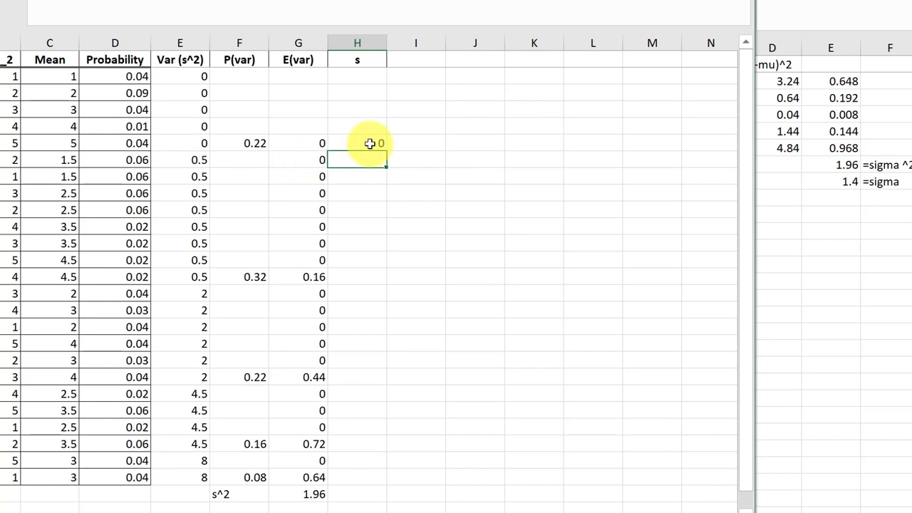
pyautogui.click(357, 144)
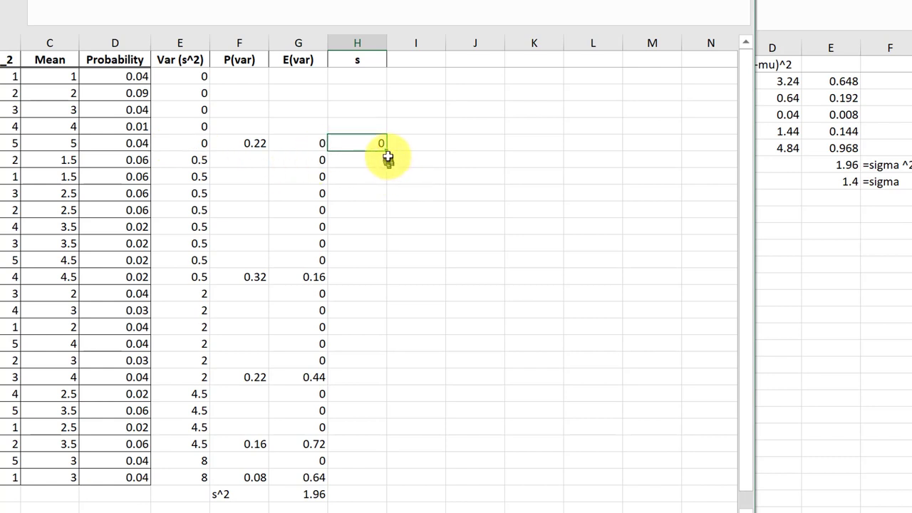
pyautogui.moveTo(357, 143); pyautogui.dragTo(356, 478)
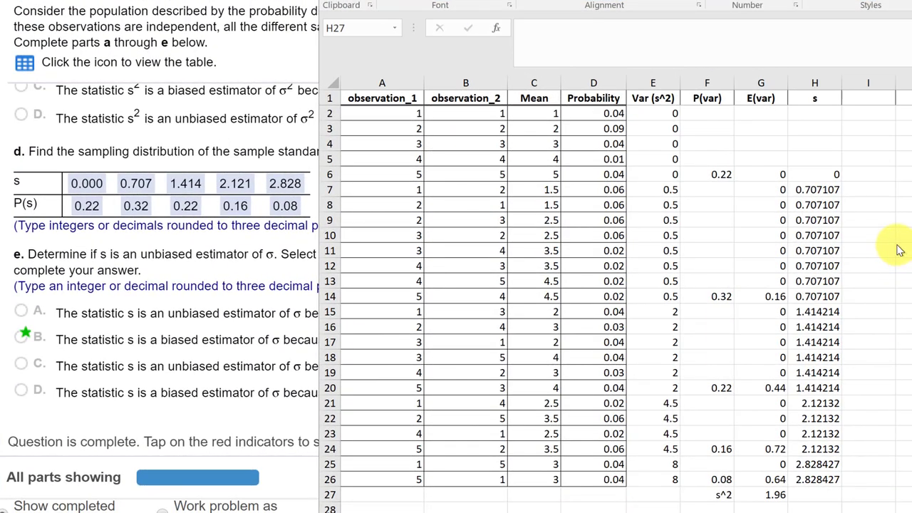
pyautogui.moveTo(862, 189)
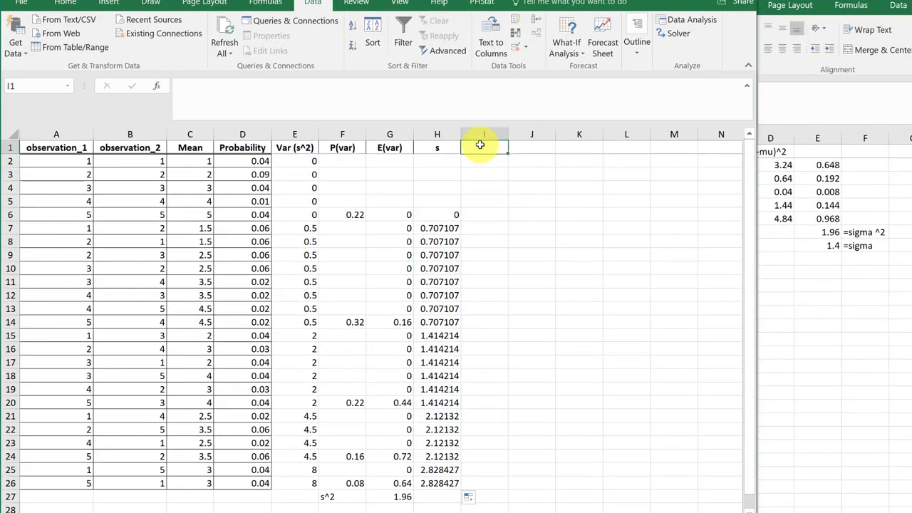
# Add an E(s) column with =H6*F6 filled down to I26, and begin a SUM in I27
pyautogui.write('E(s')
pyautogui.click(484, 214)
pyautogui.write('=H6*')
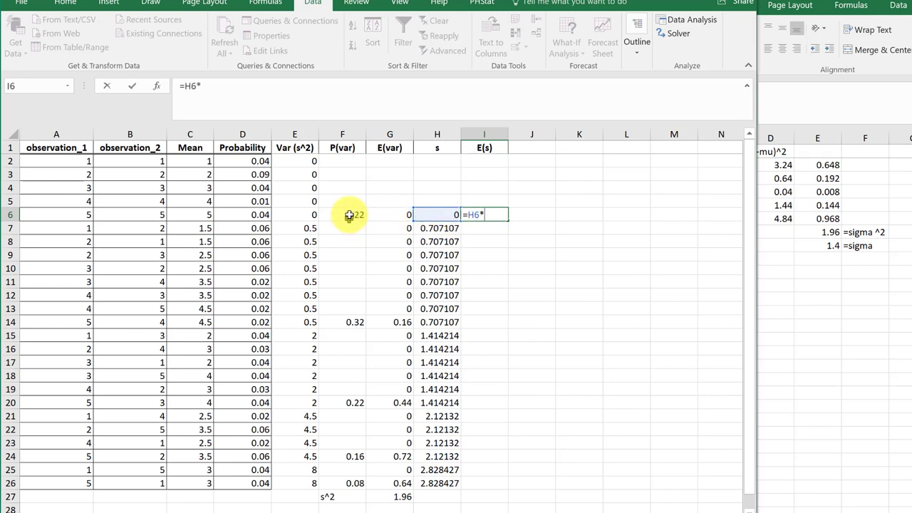
pyautogui.click(342, 215)
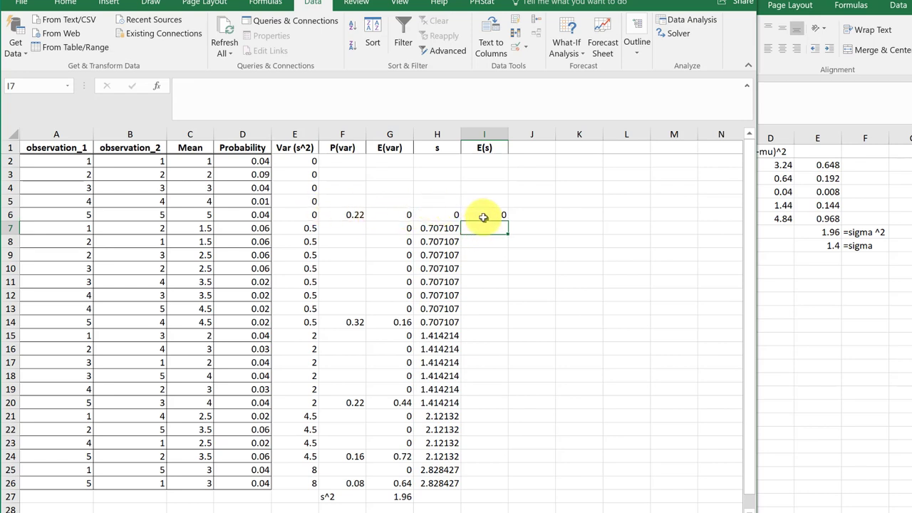
pyautogui.moveTo(484, 215); pyautogui.dragTo(494, 442)
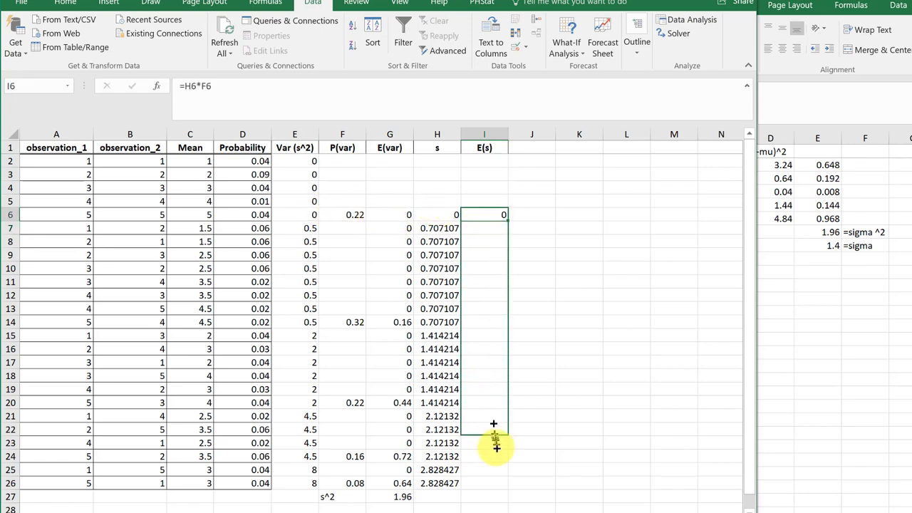
pyautogui.moveTo(493, 214); pyautogui.dragTo(493, 474)
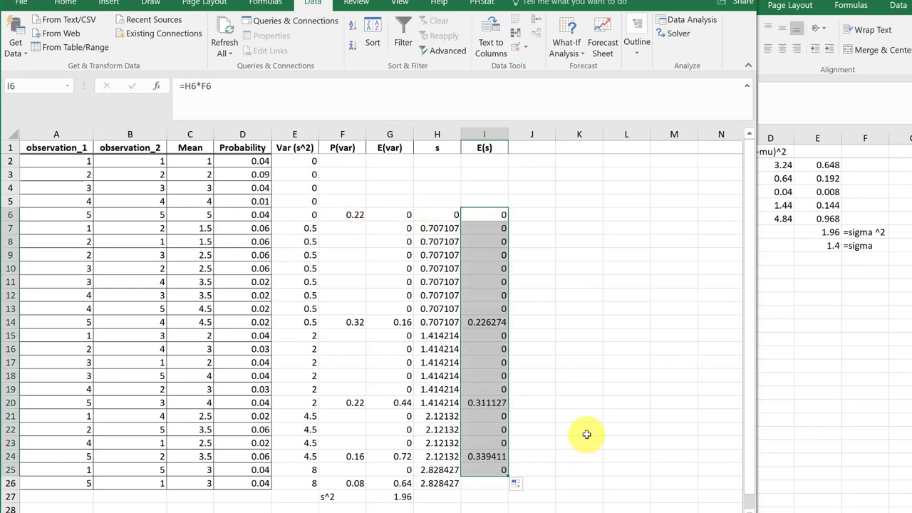
pyautogui.moveTo(490, 456)
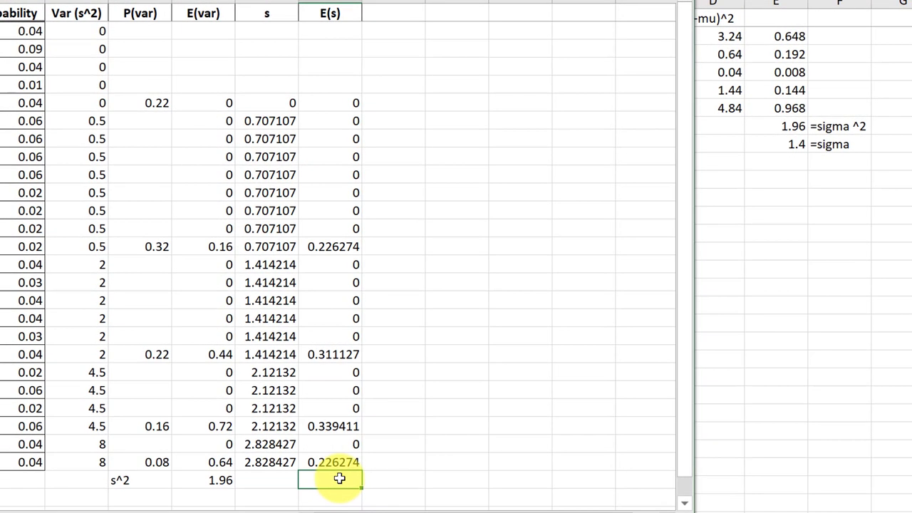
pyautogui.write('=sum')
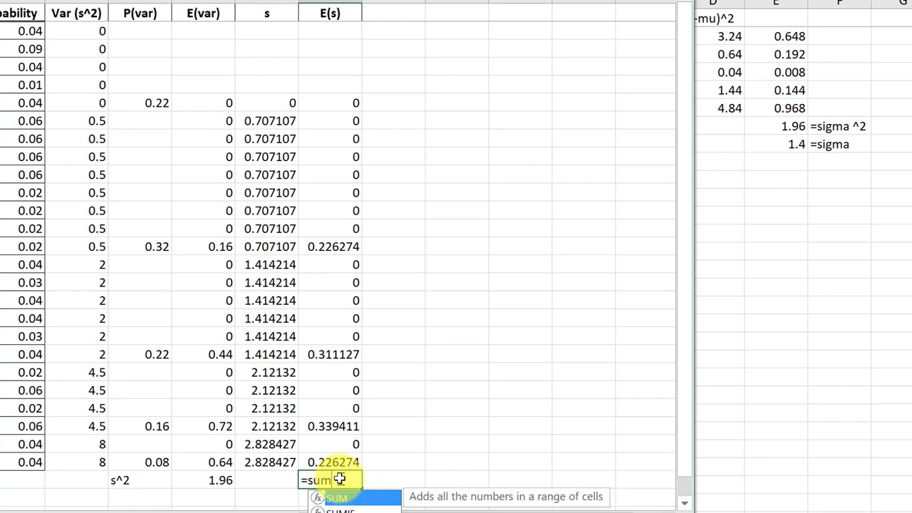